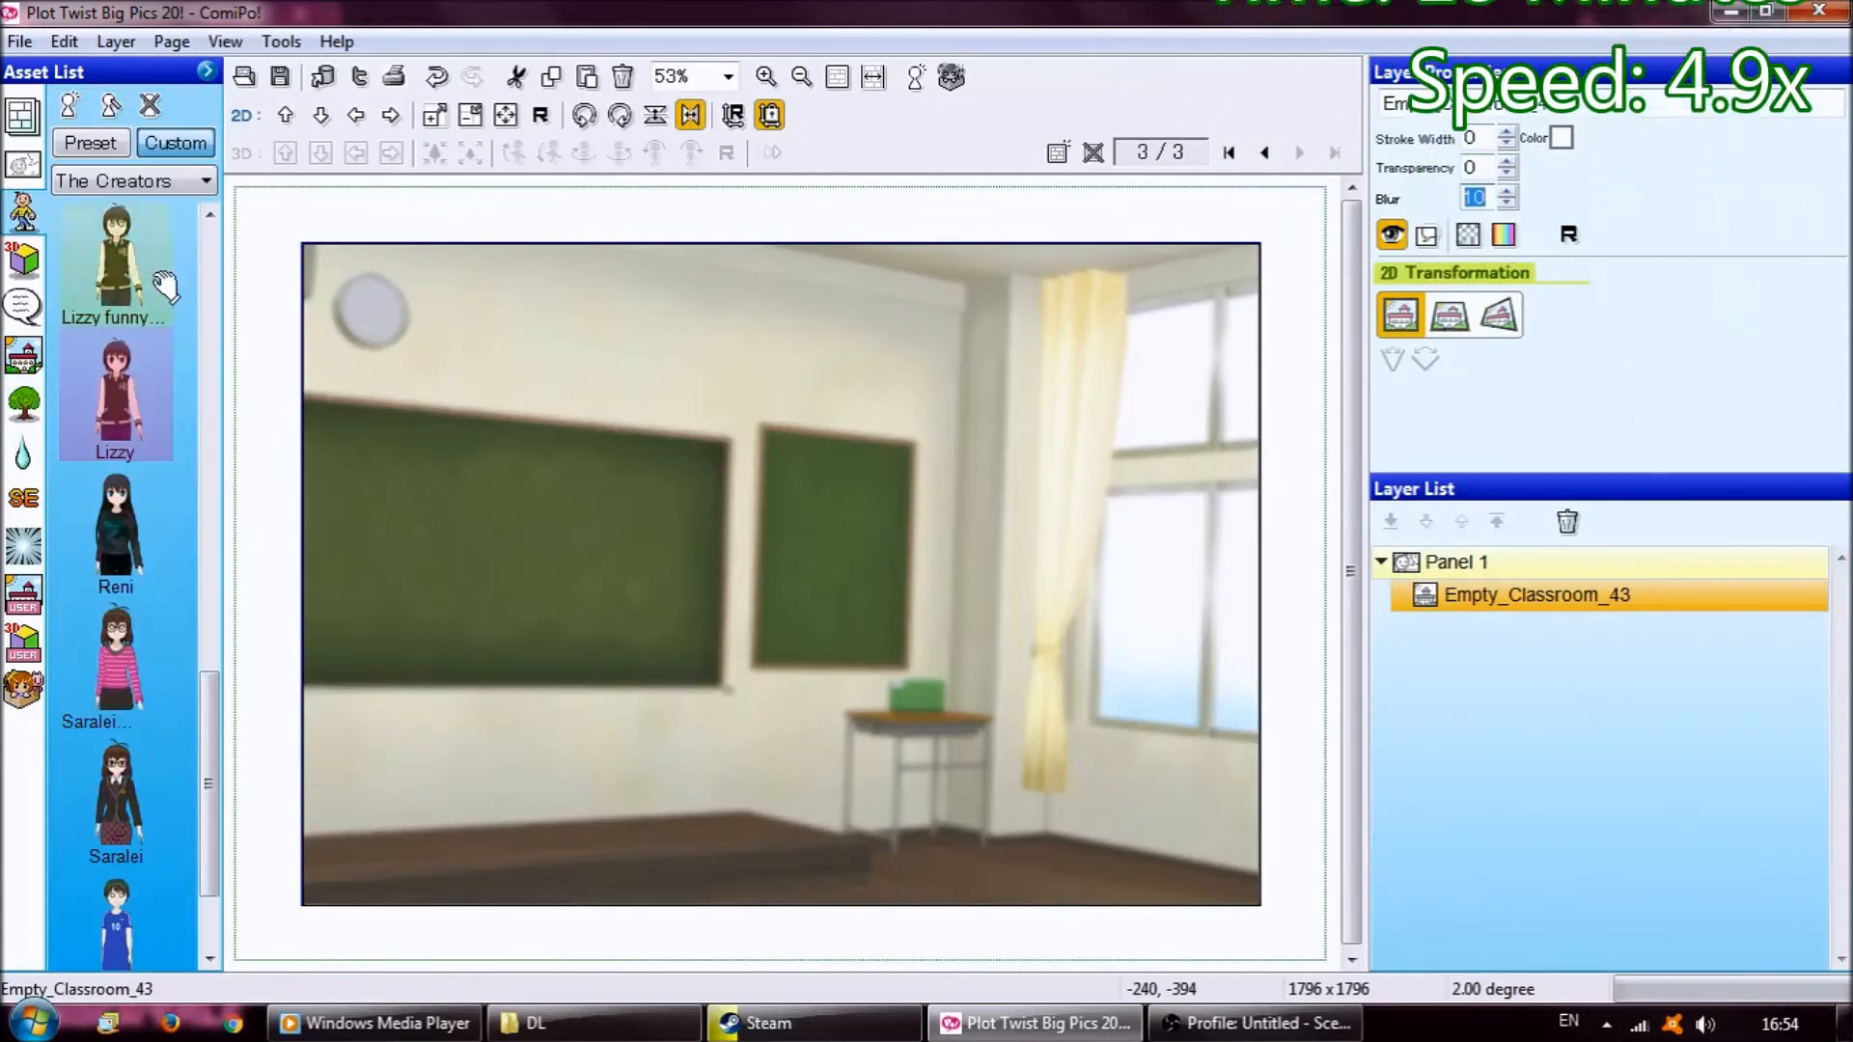
- Place the Saralei schoolgirl in the classroom with an open-palm right hand and adjusted rotation
double_click(114, 797)
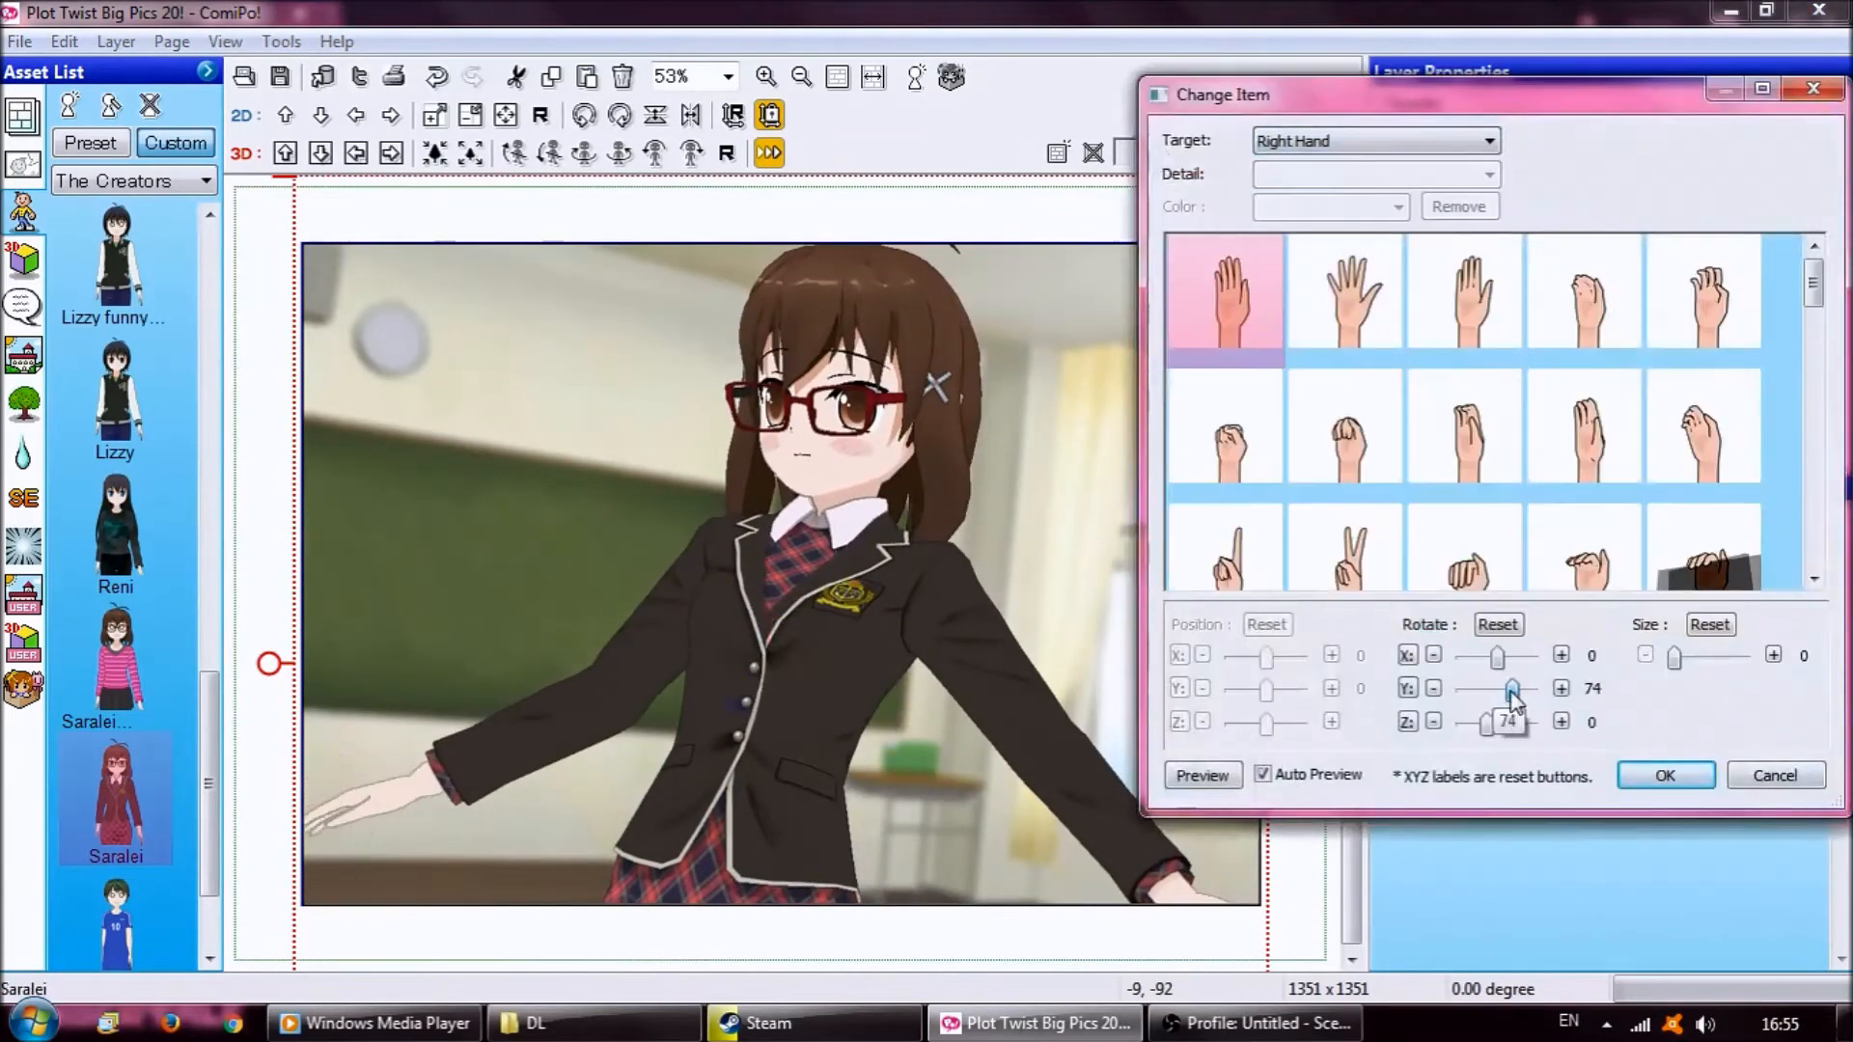
left_click(1345, 296)
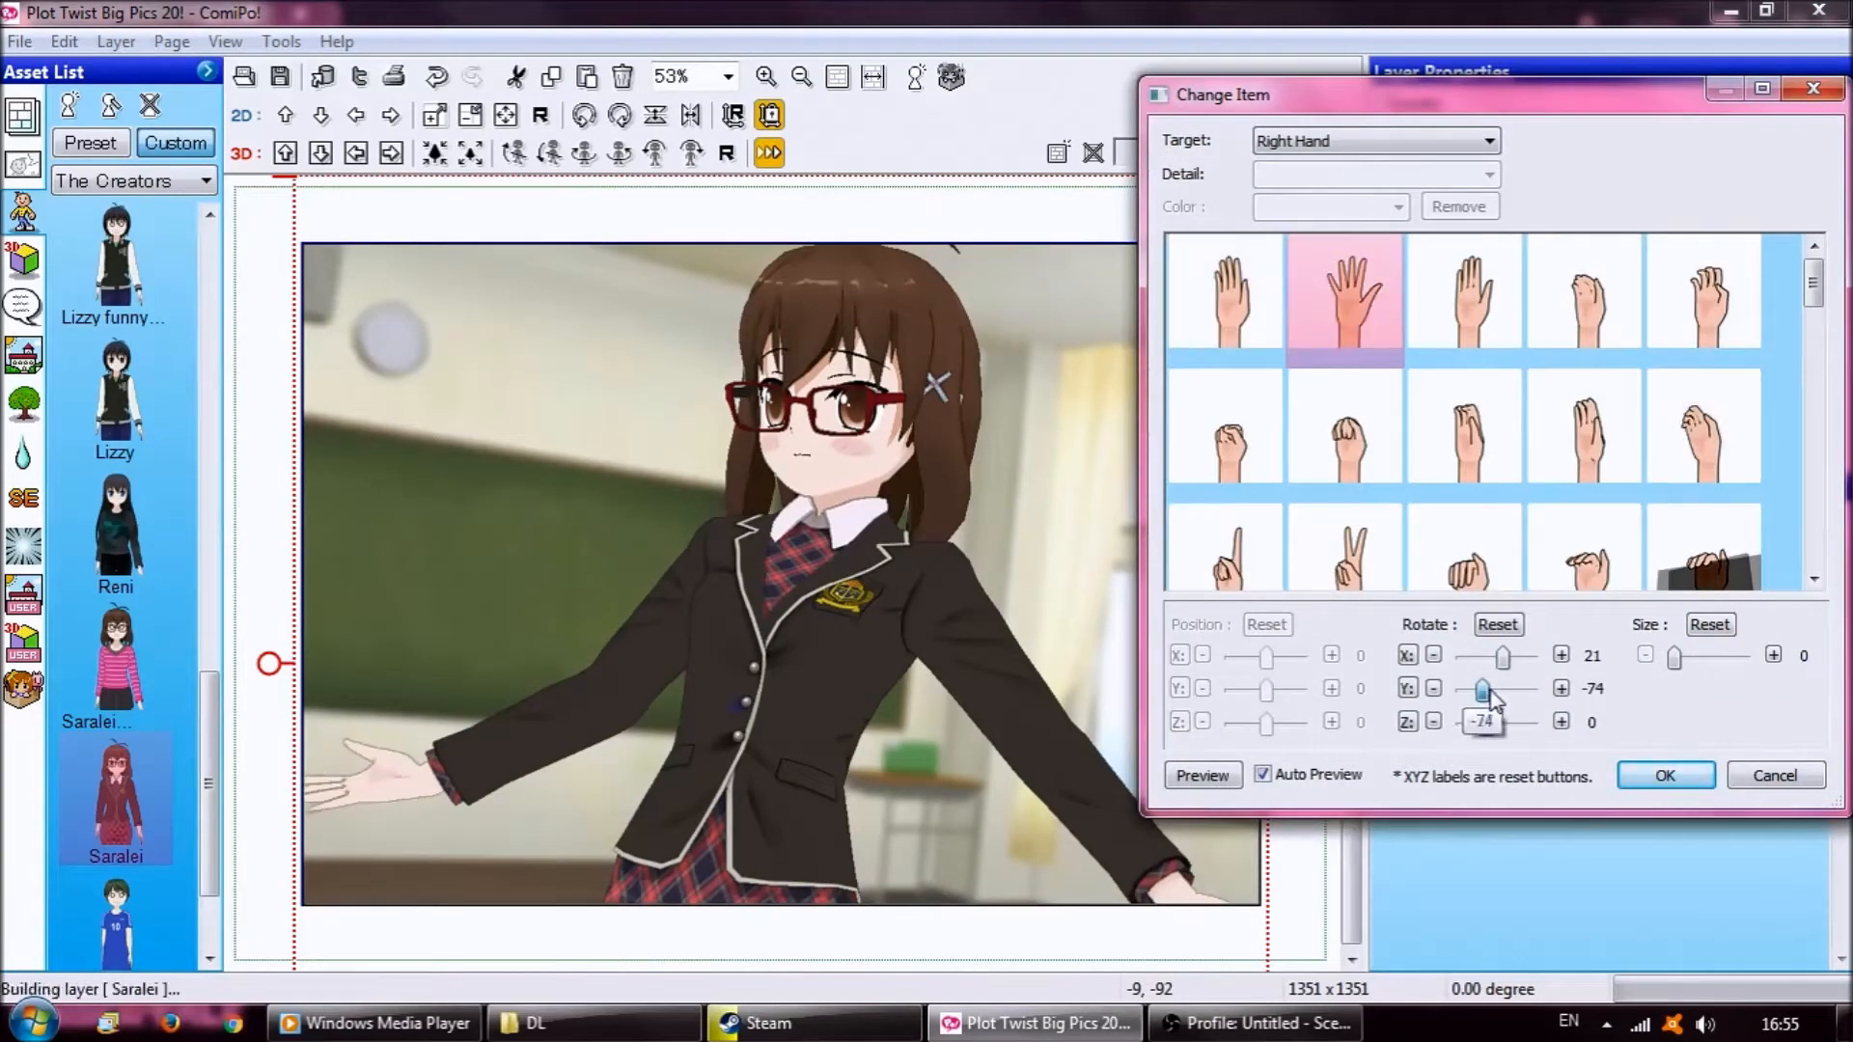
left_click(1664, 776)
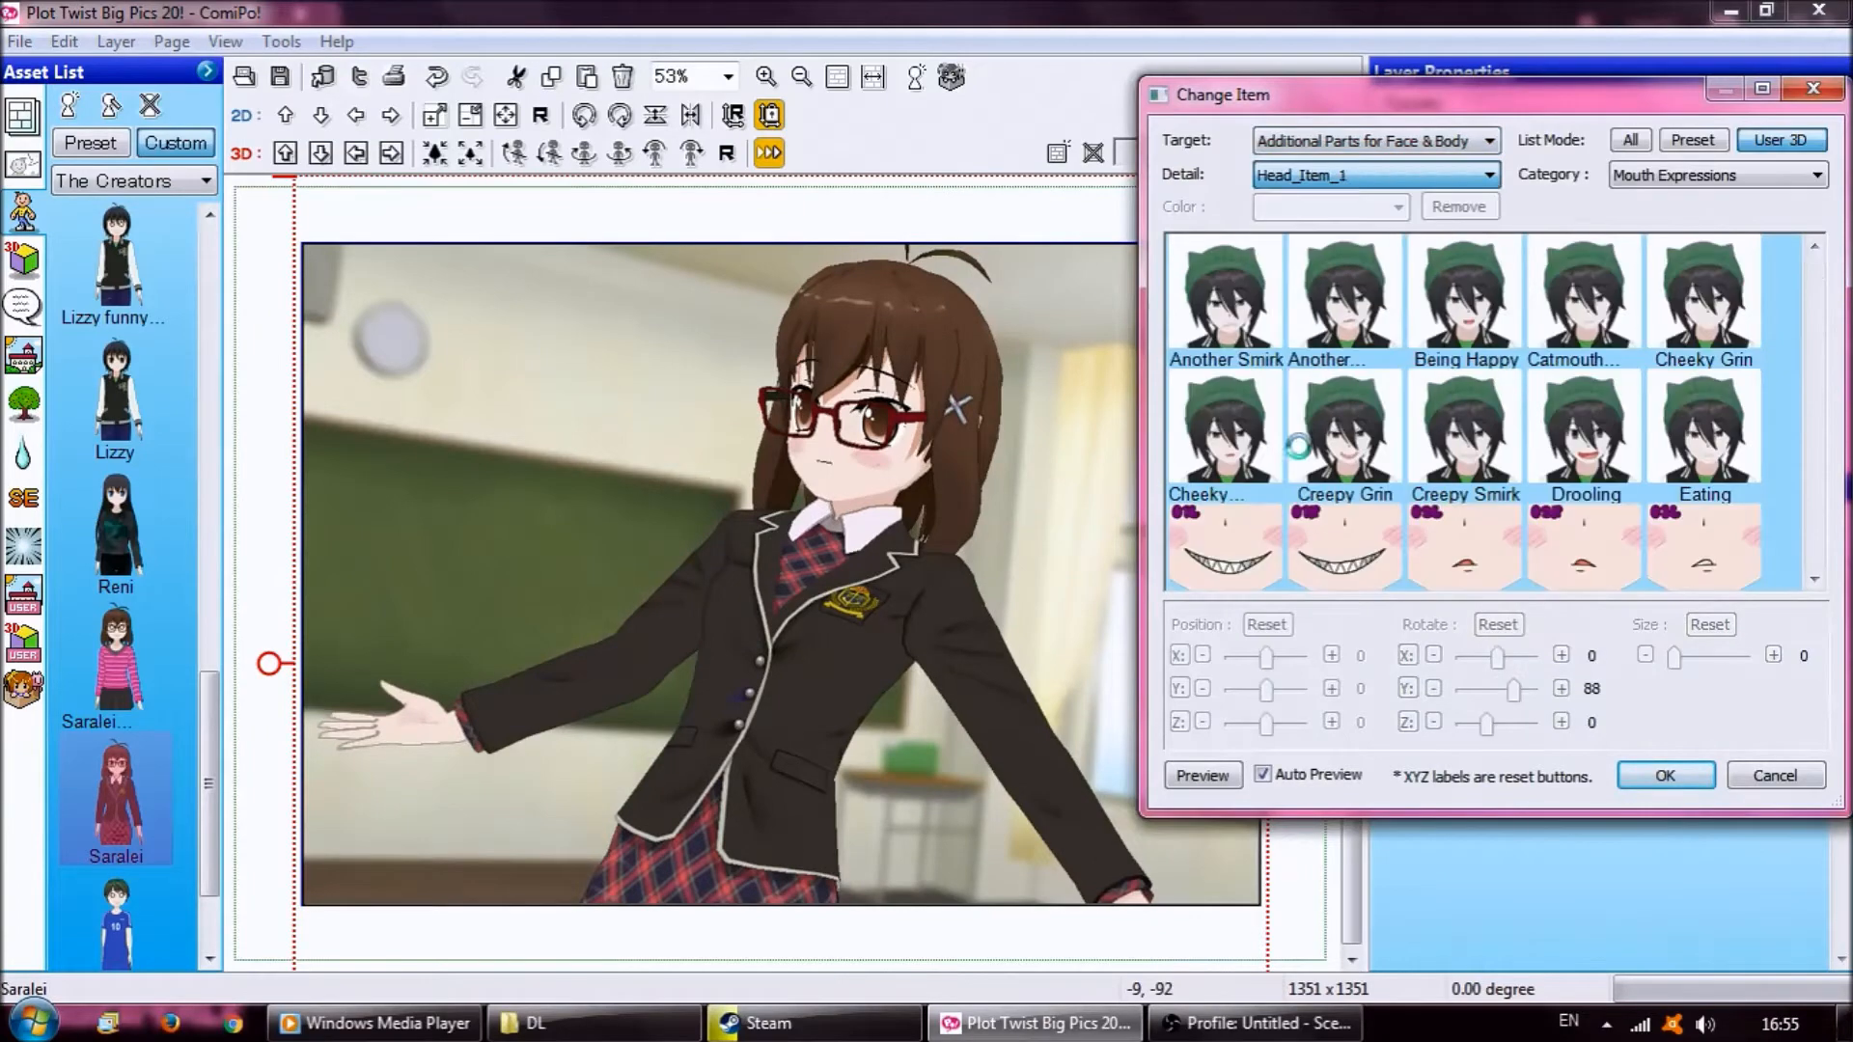
- Add a side ponytail from Single Hairs and adjust its placement
left_click(1714, 175)
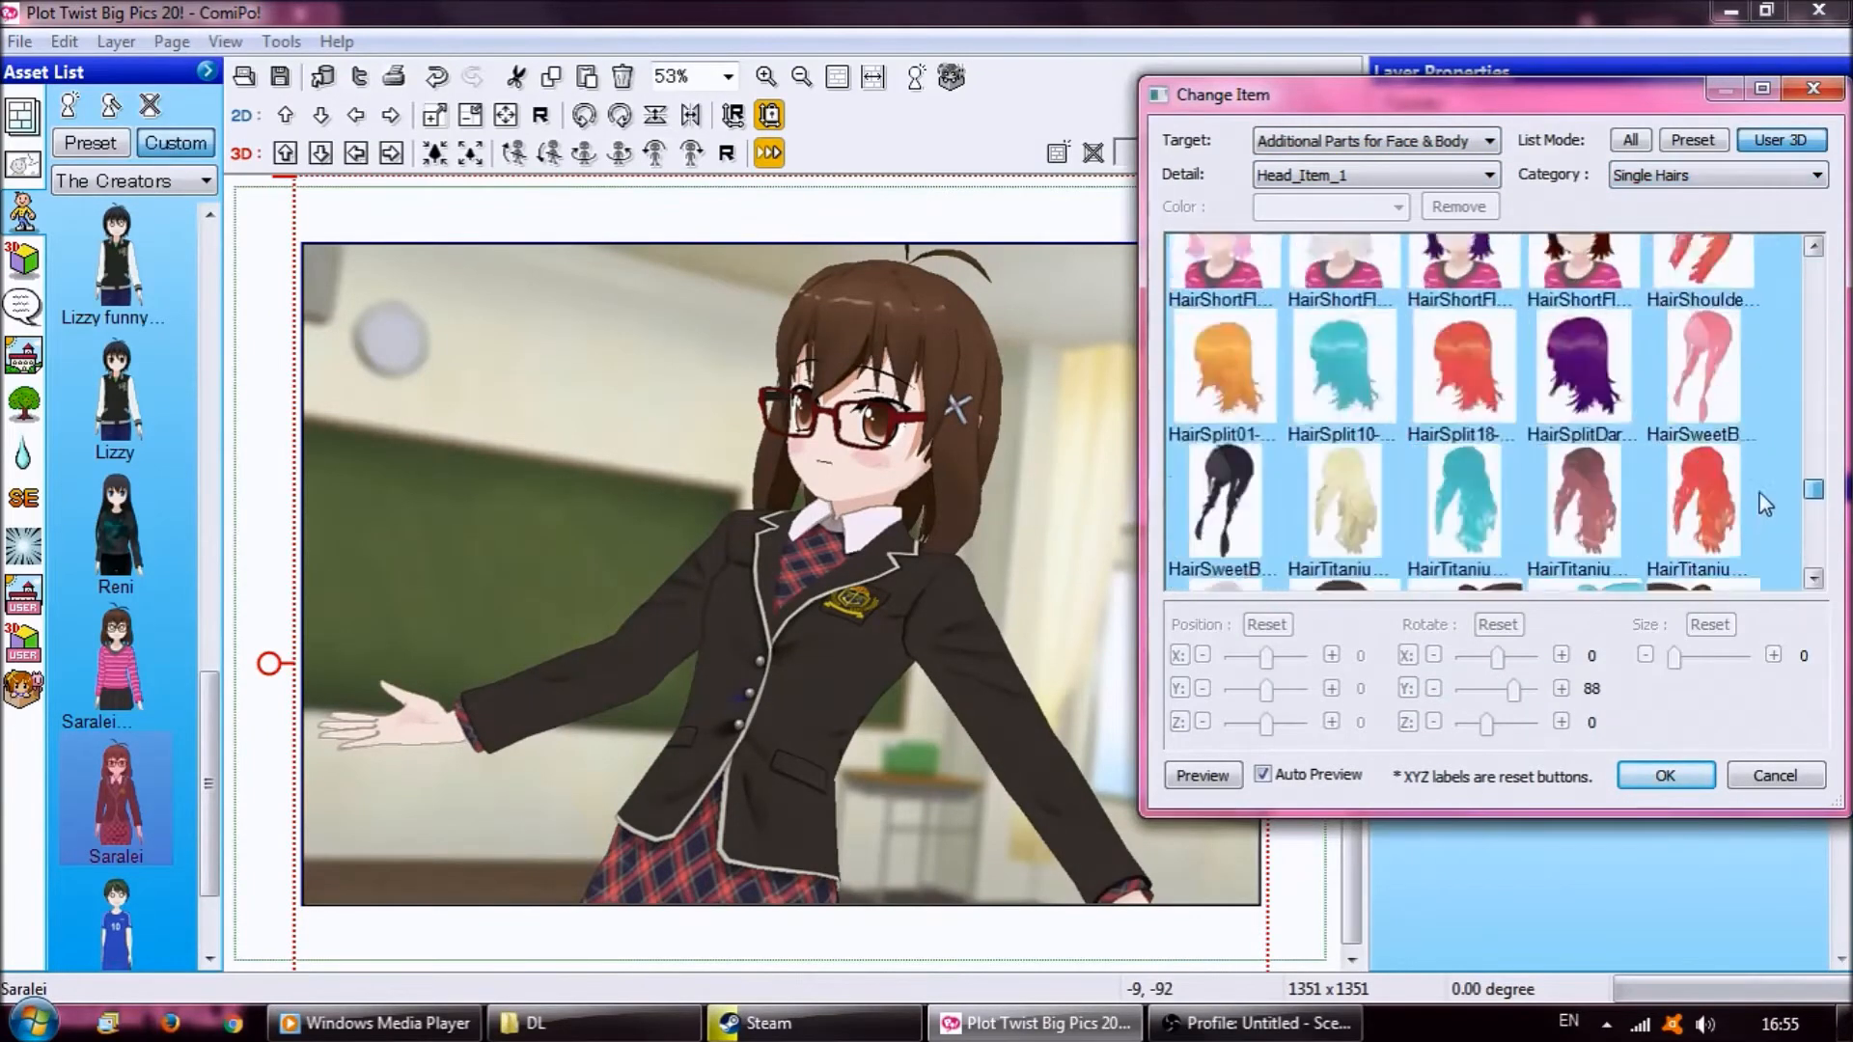
scroll("down", 3)
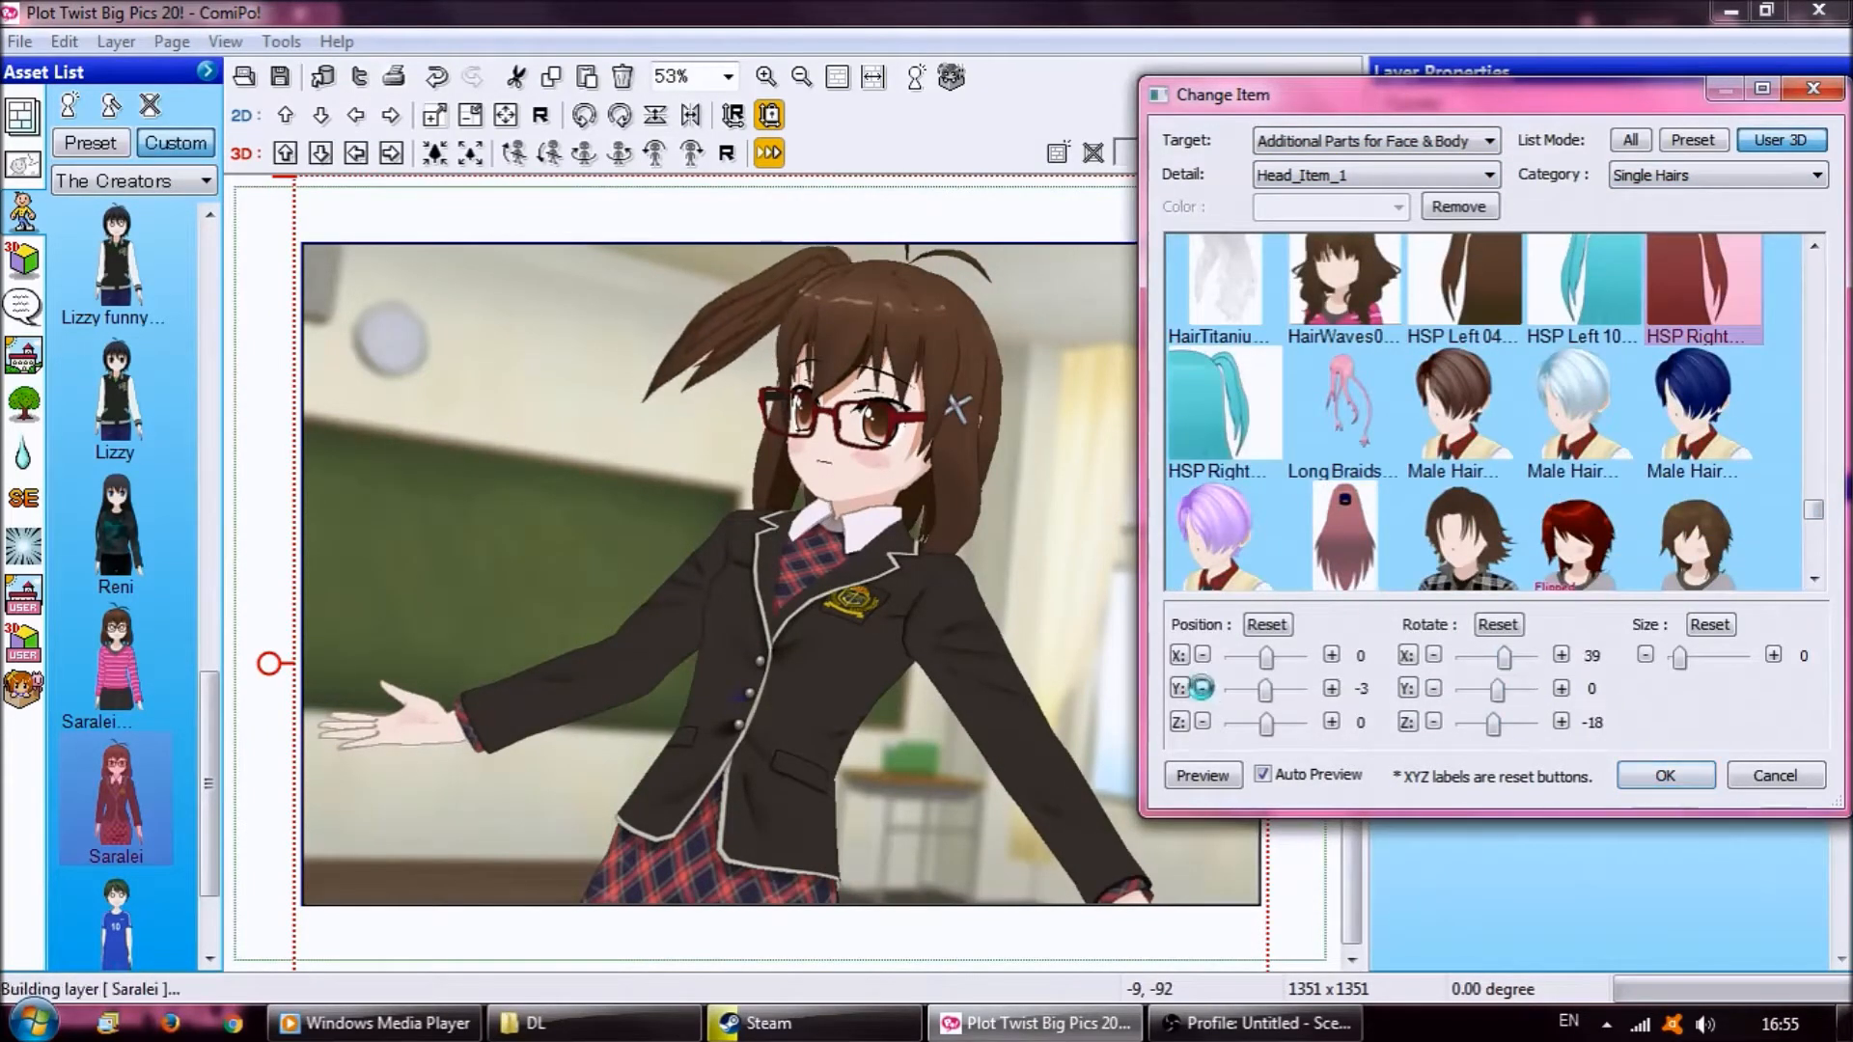
left_click(1662, 776)
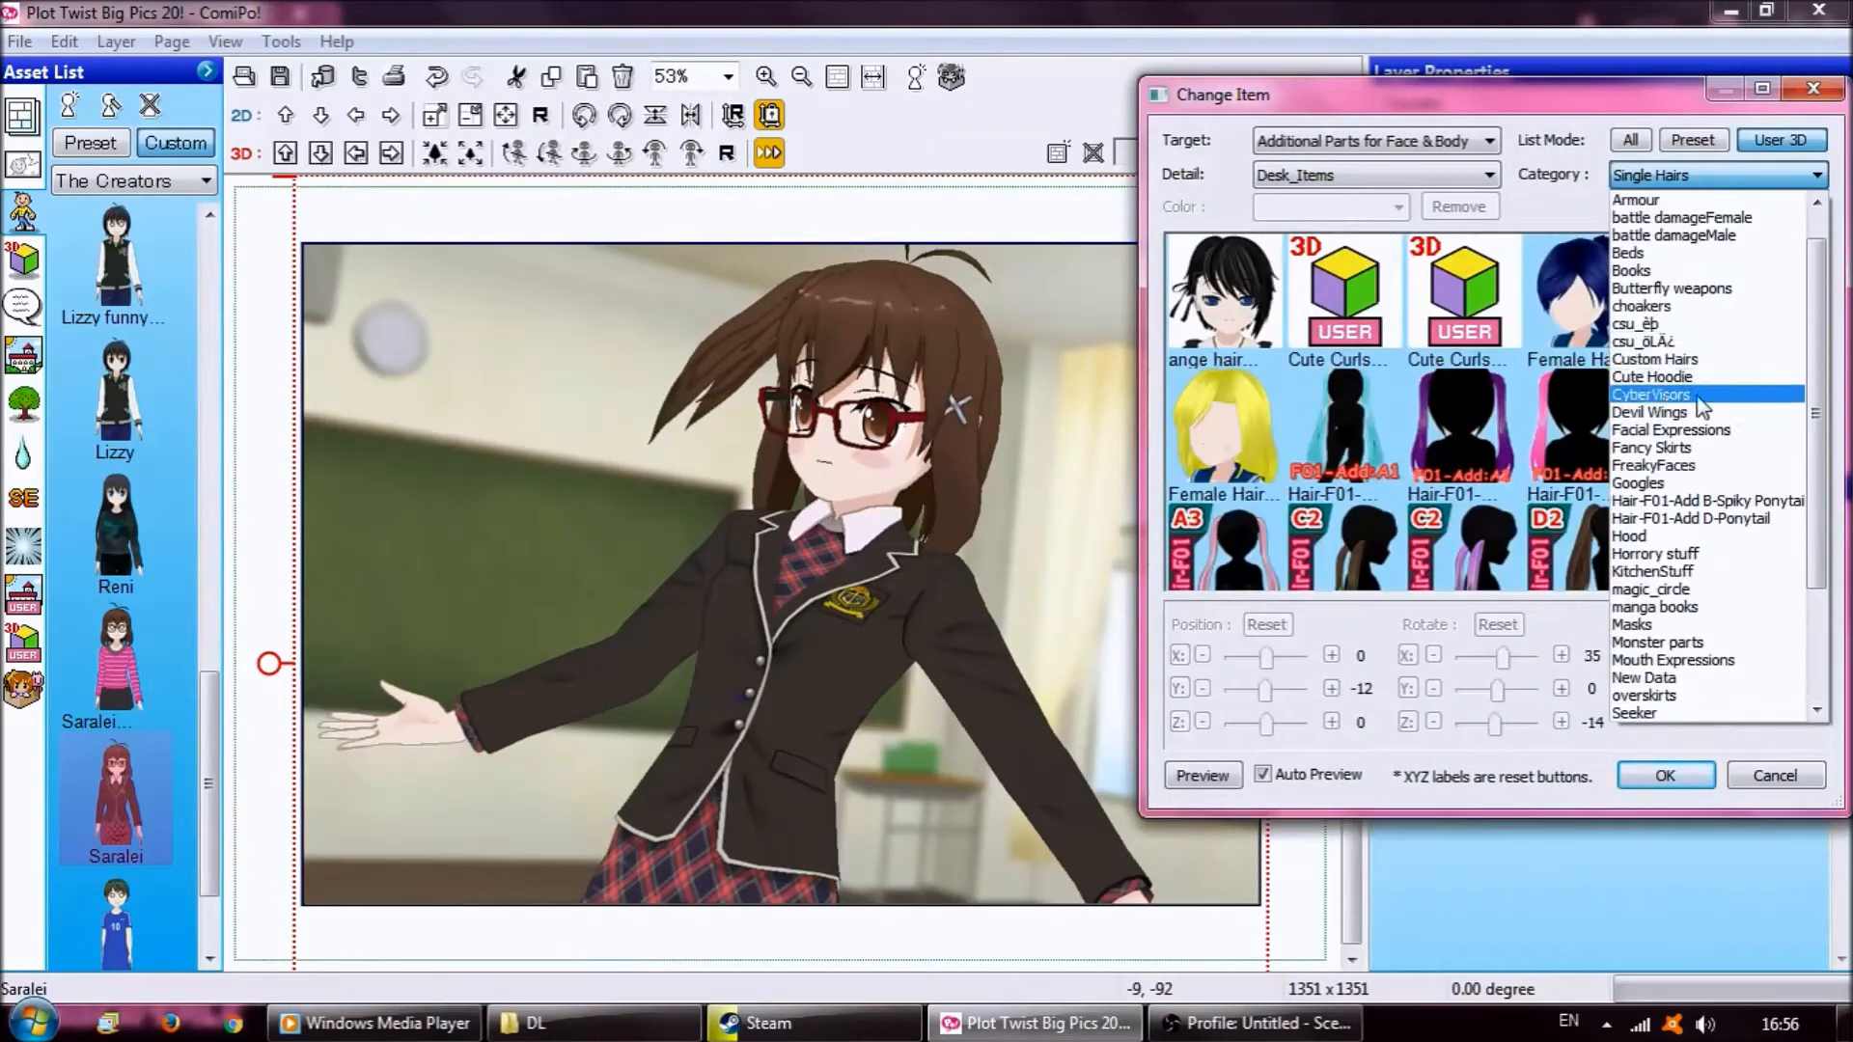
- Add a heart-lock choker shrunk to fit her neck, then browse expressions for closed eyes
left_click(1641, 305)
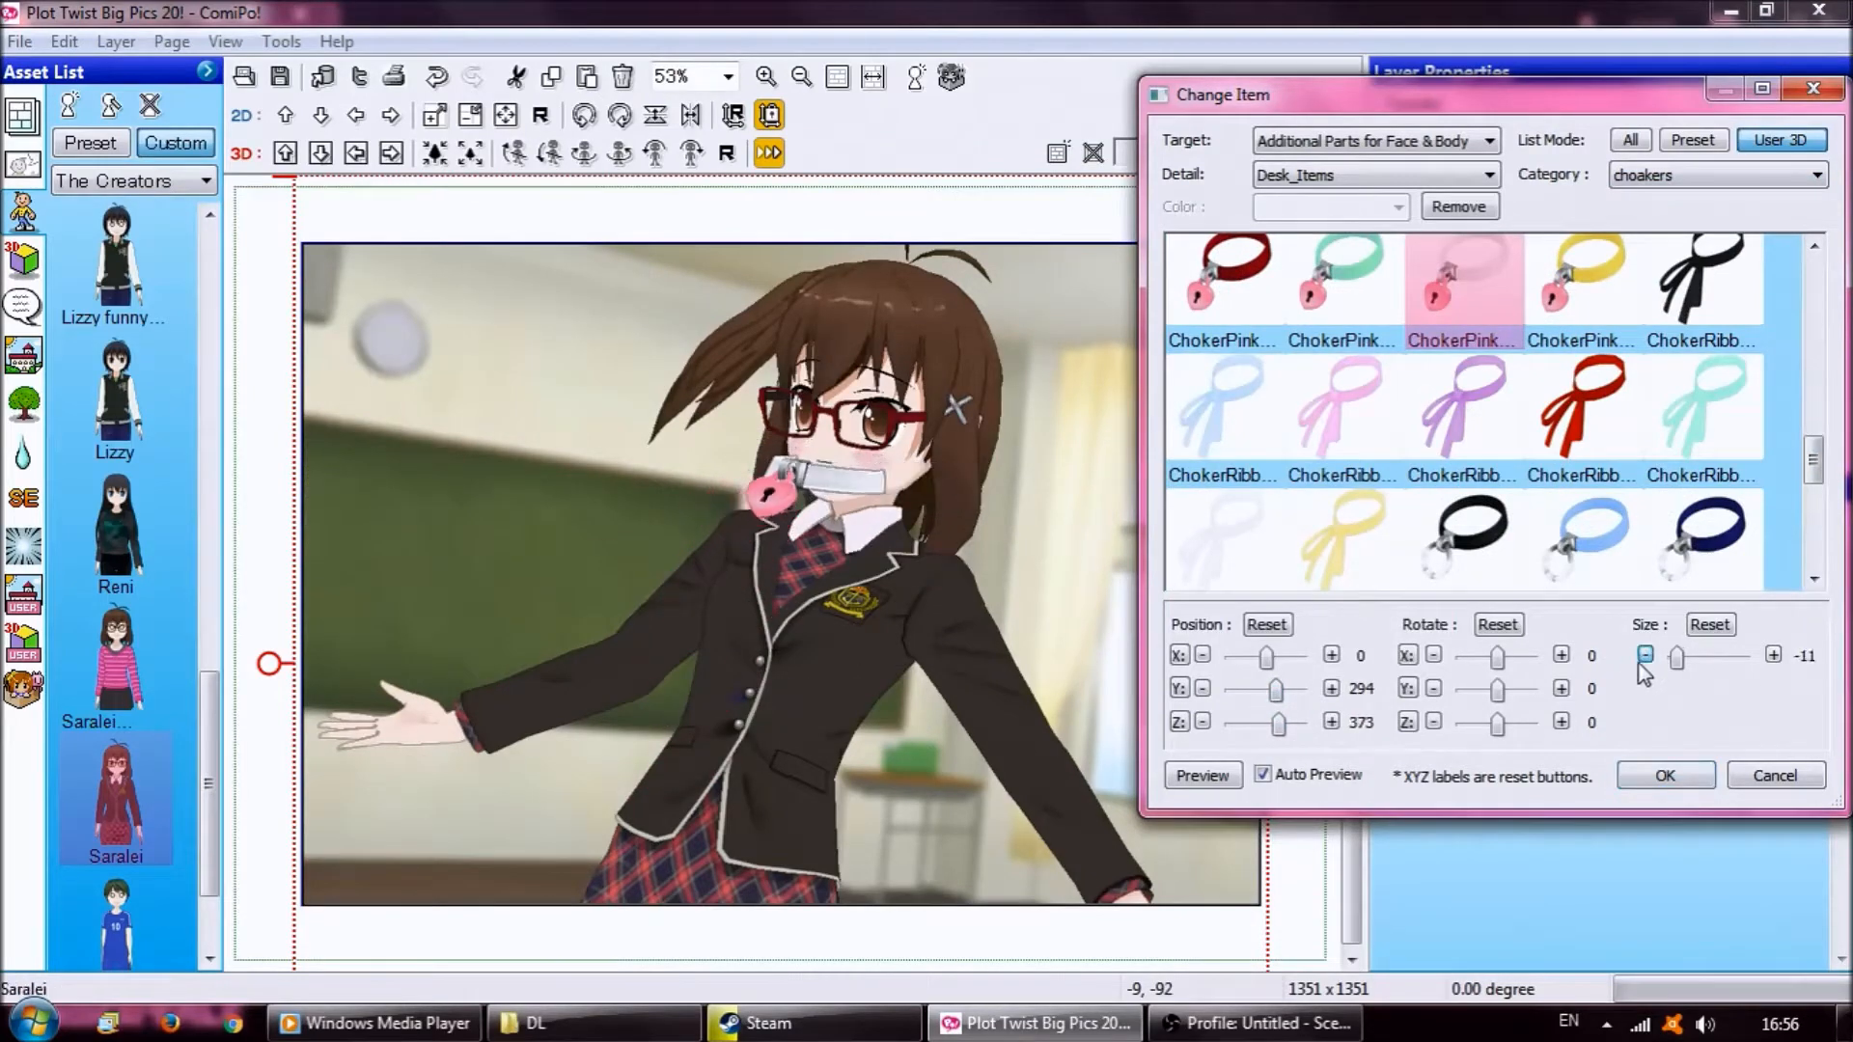
left_click(1643, 655)
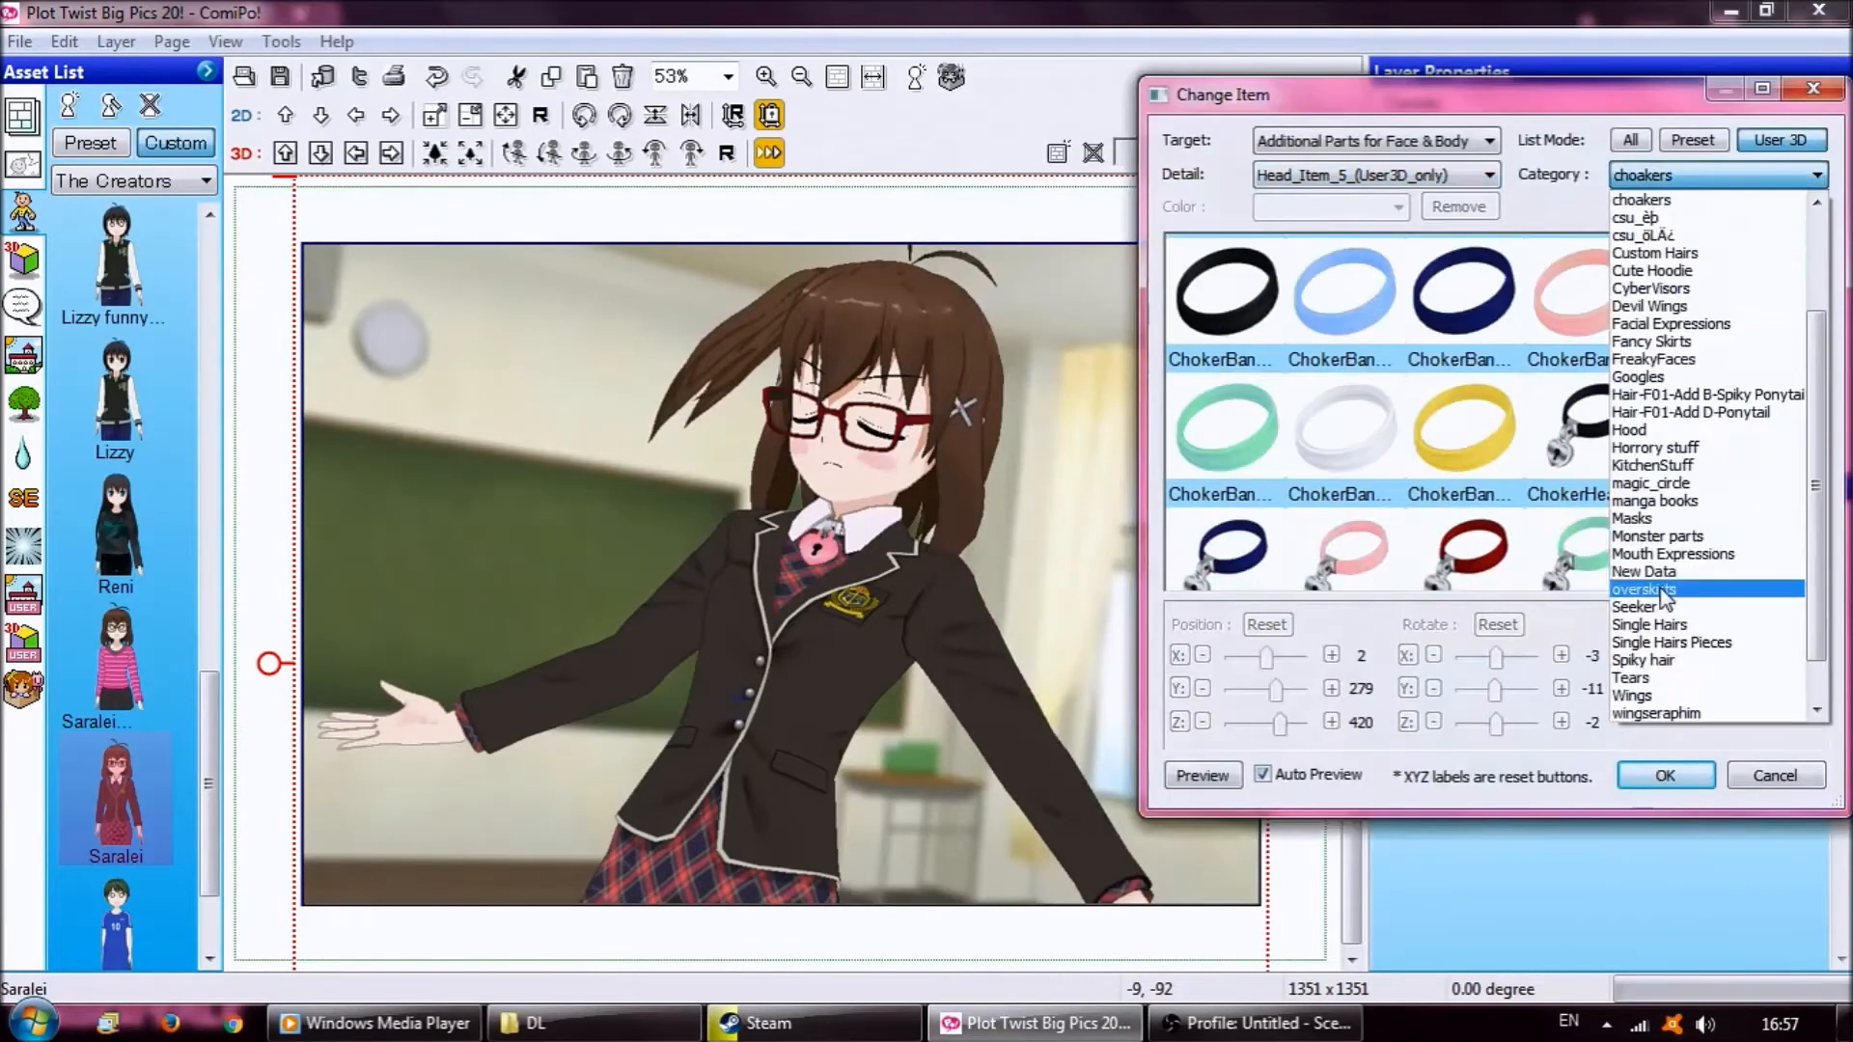
left_click(1672, 554)
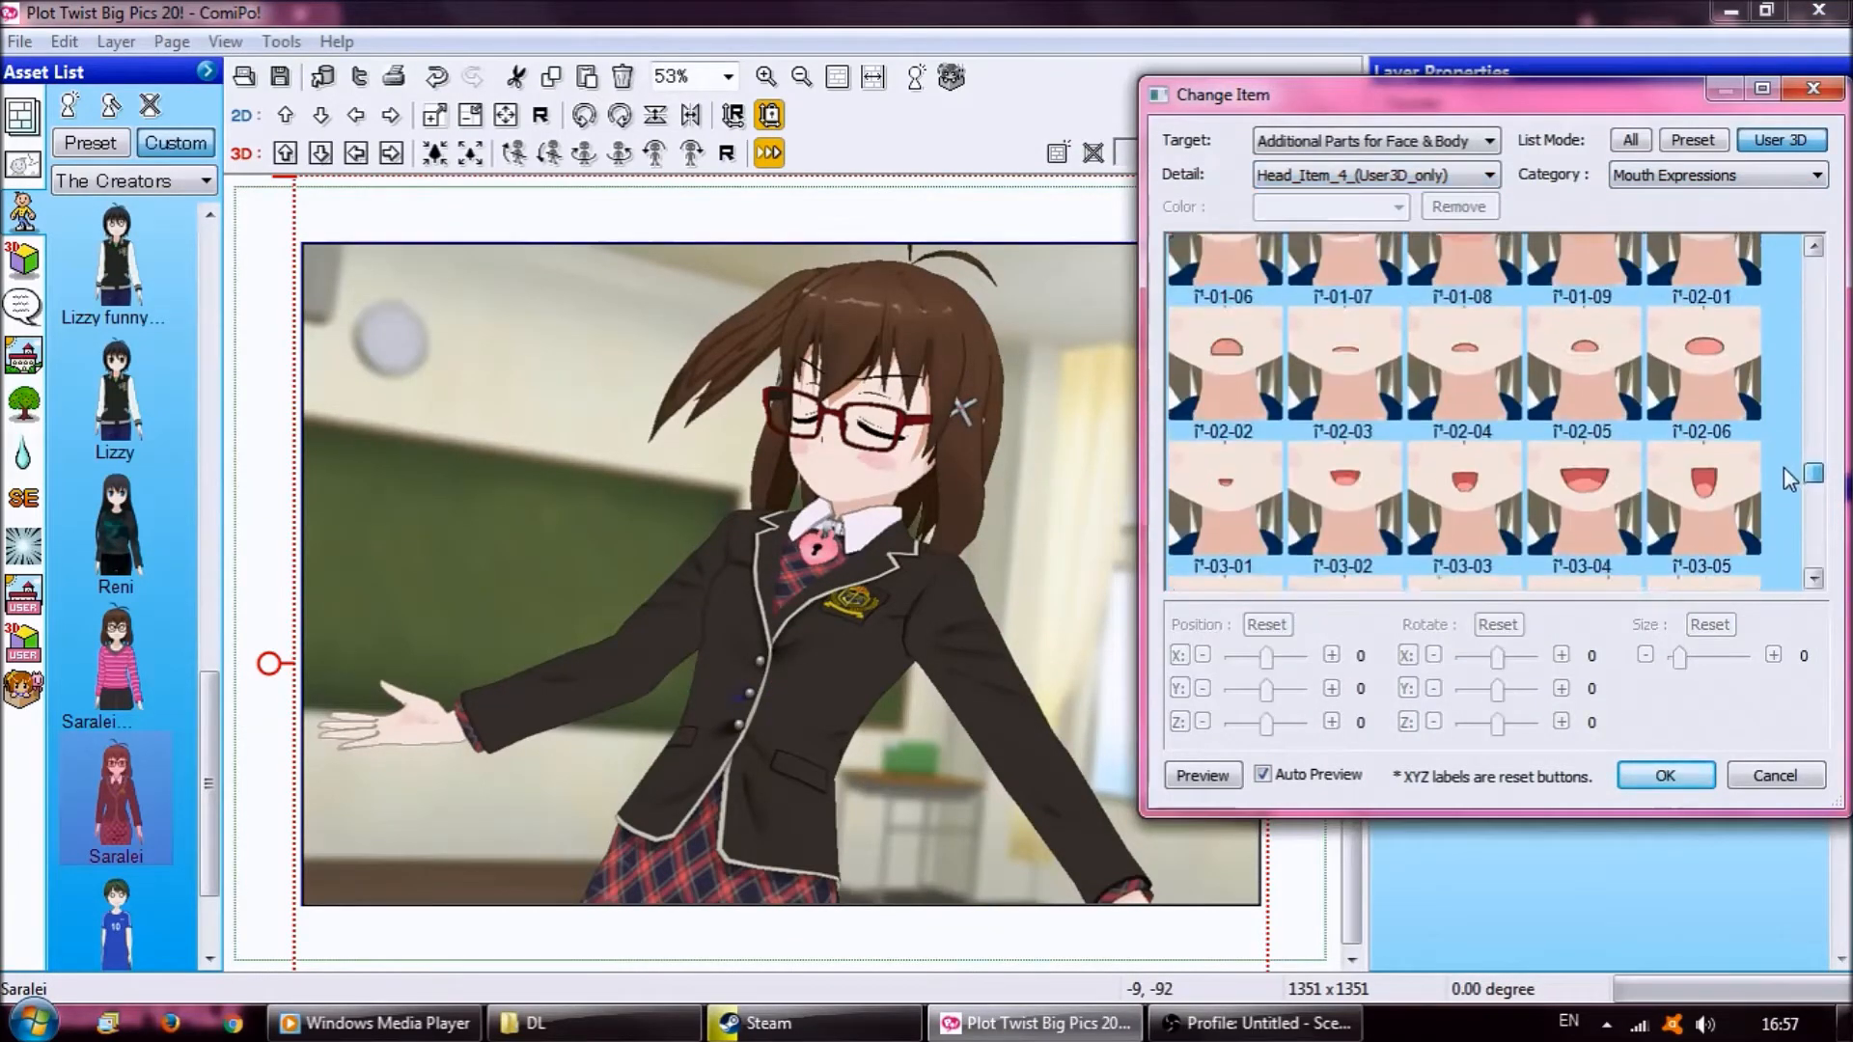
scroll("down", 3)
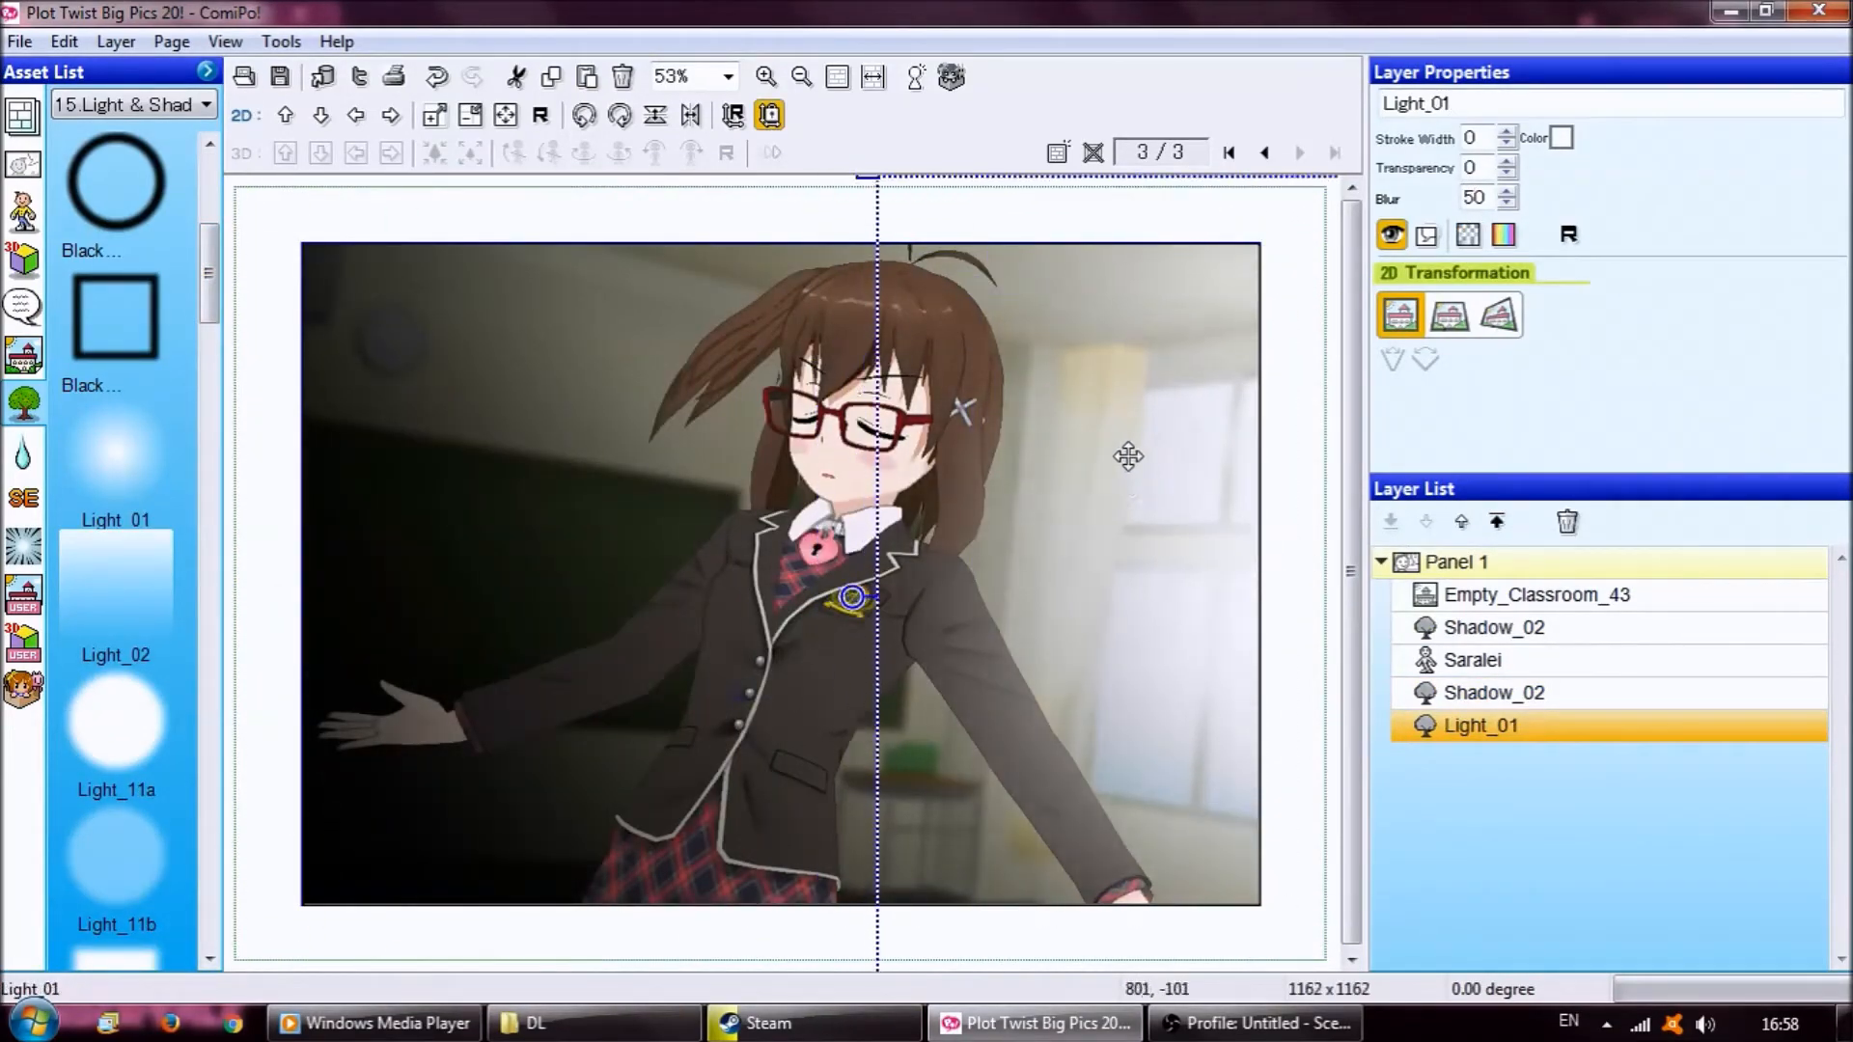
- Tint a duplicate of the schoolgirl green, reorder it and give it a light green glow outline
left_click(1471, 756)
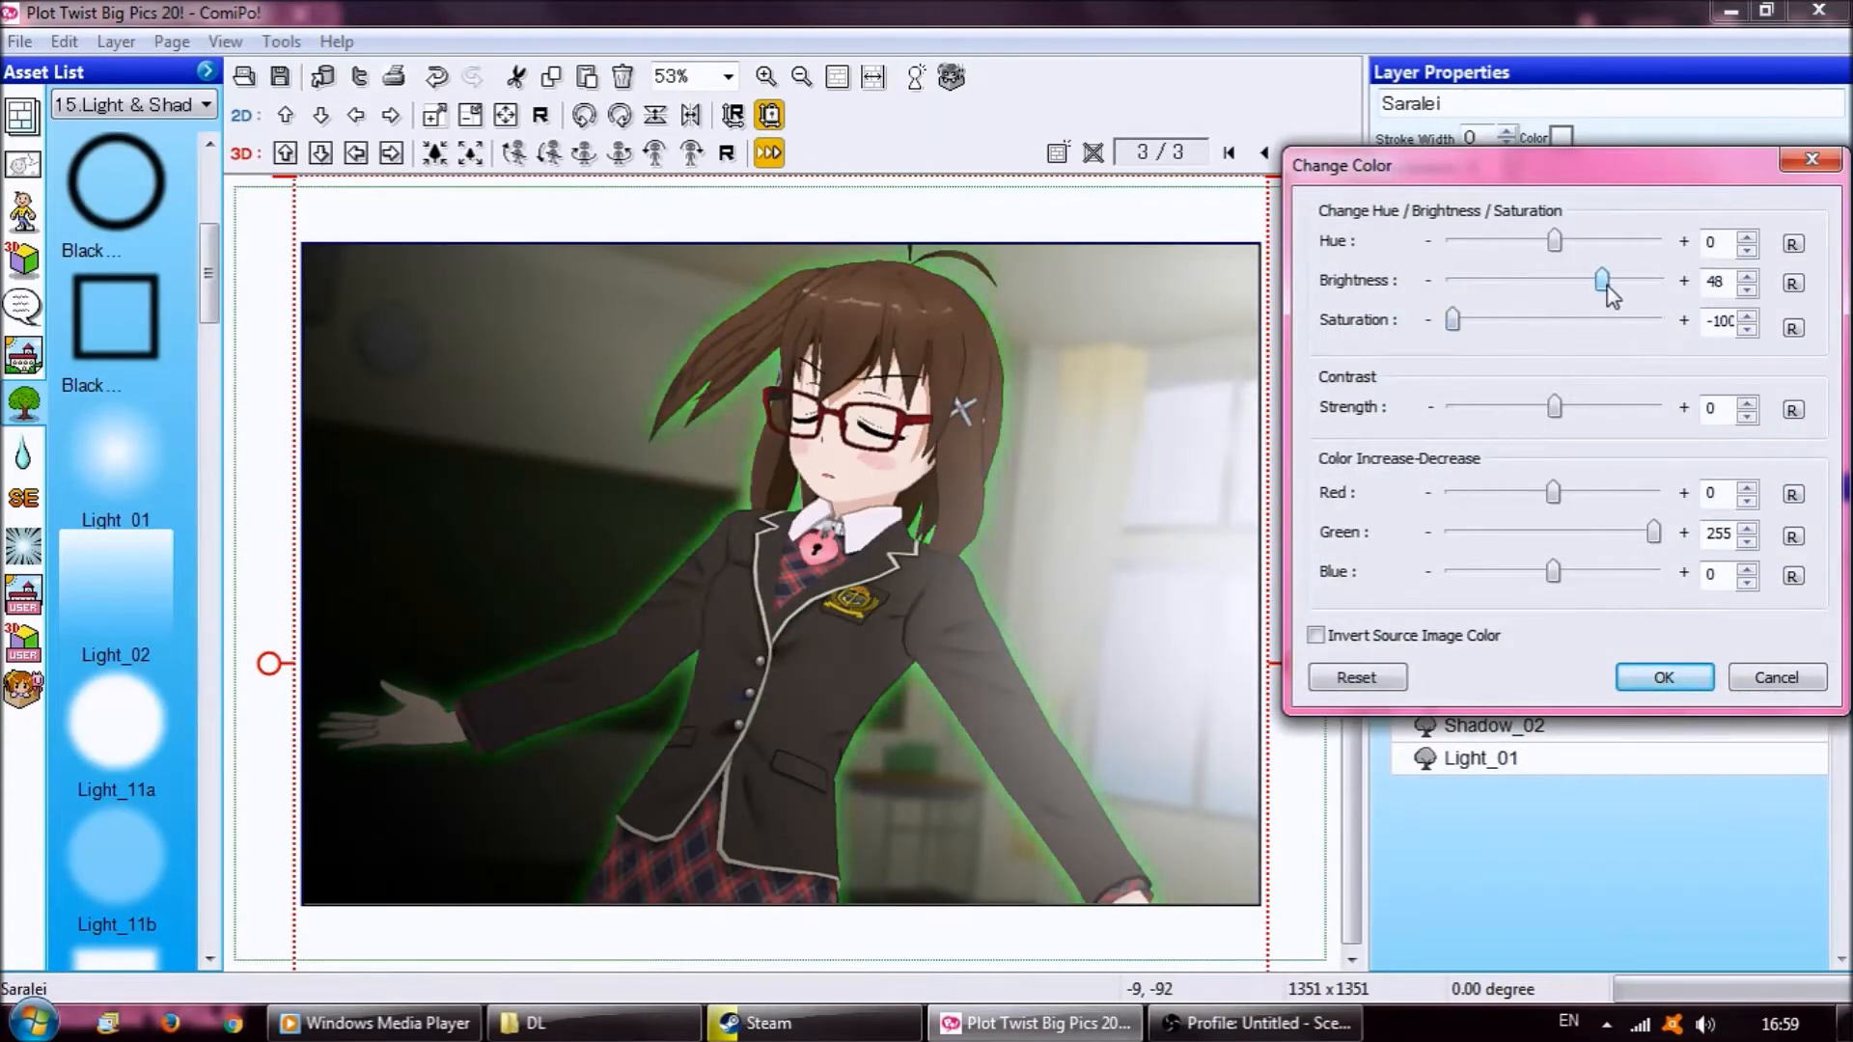
left_click(1662, 677)
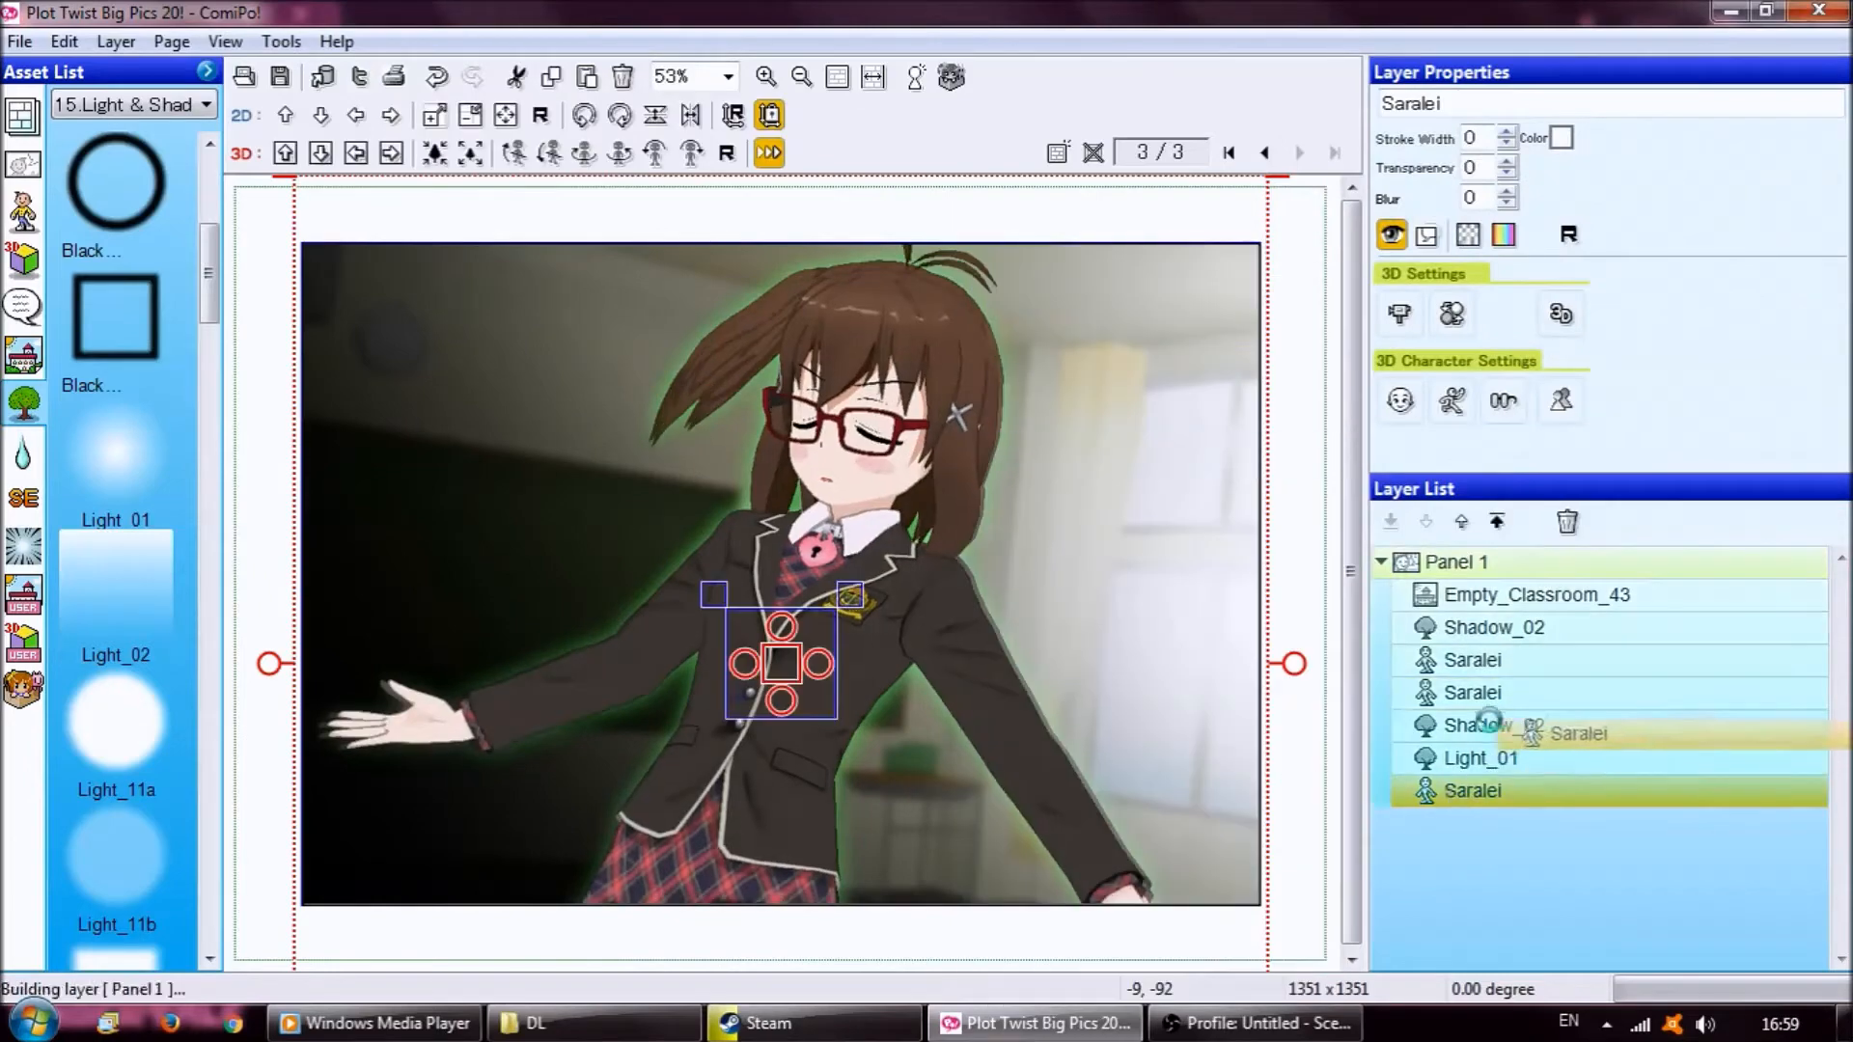
left_click(1562, 137)
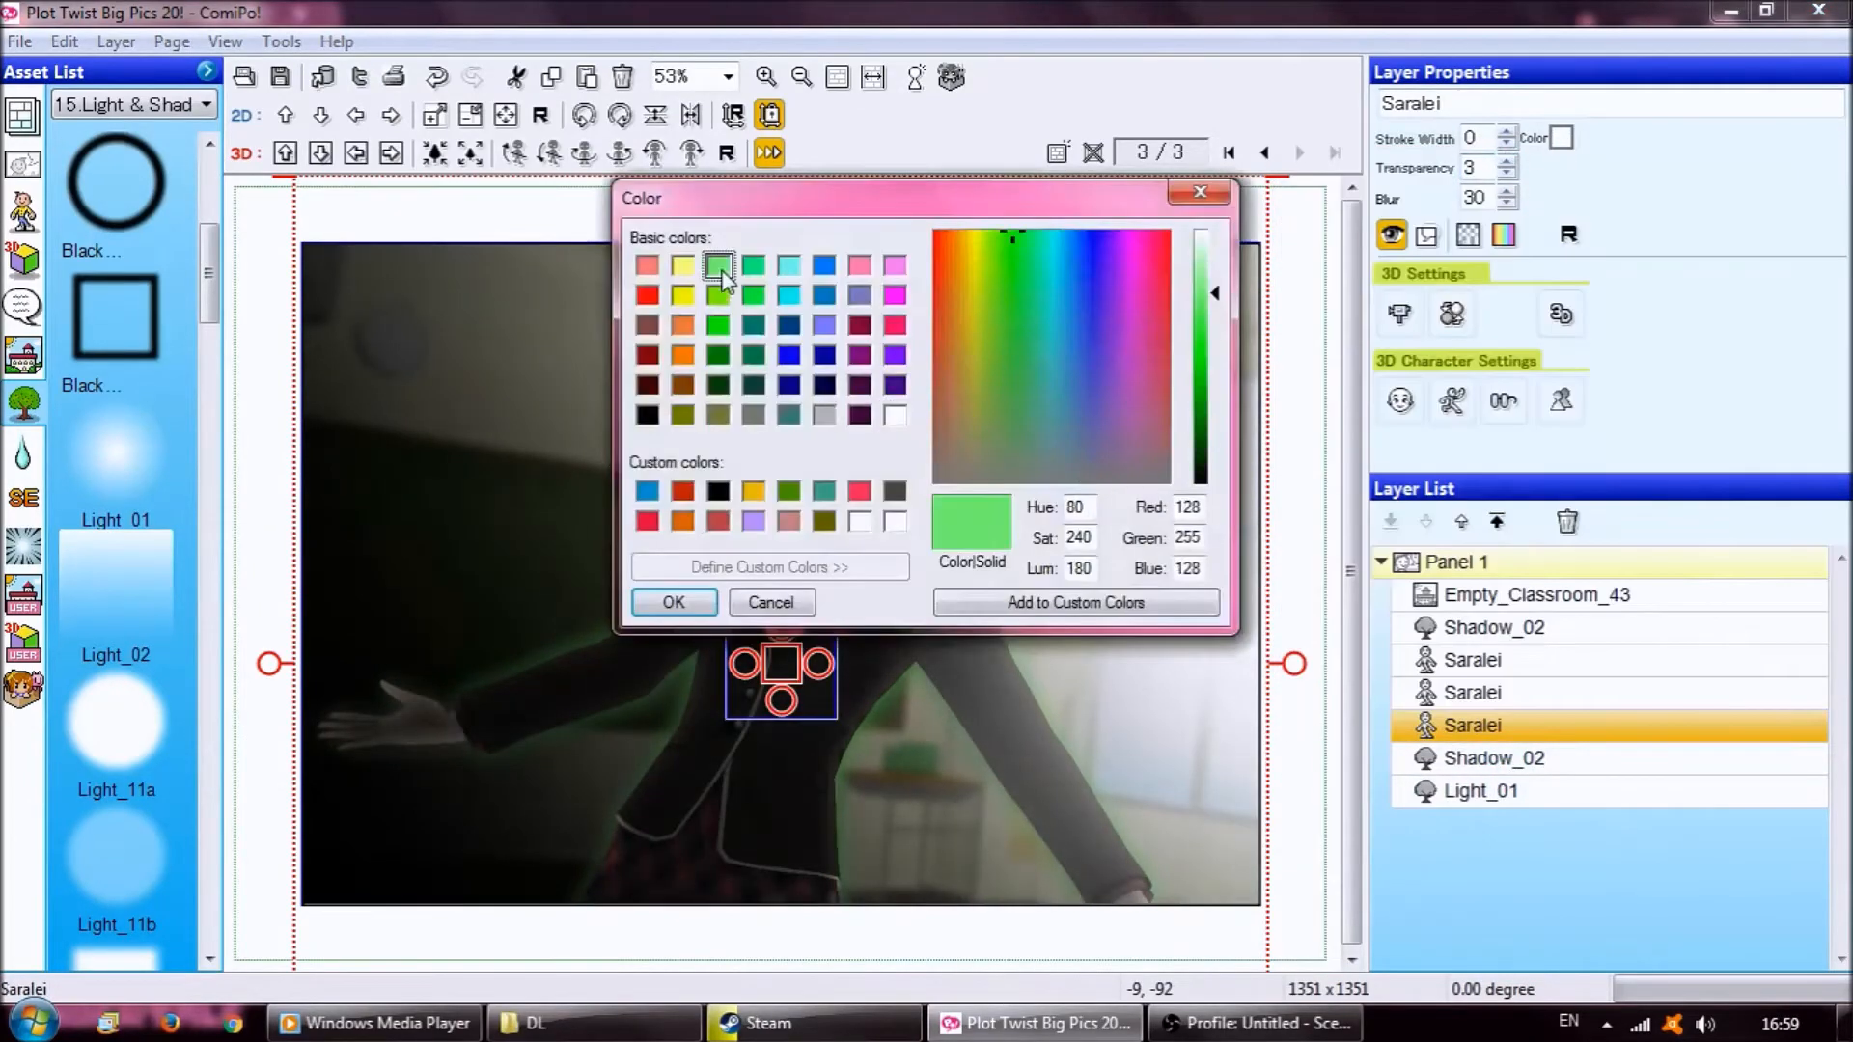
left_click(672, 603)
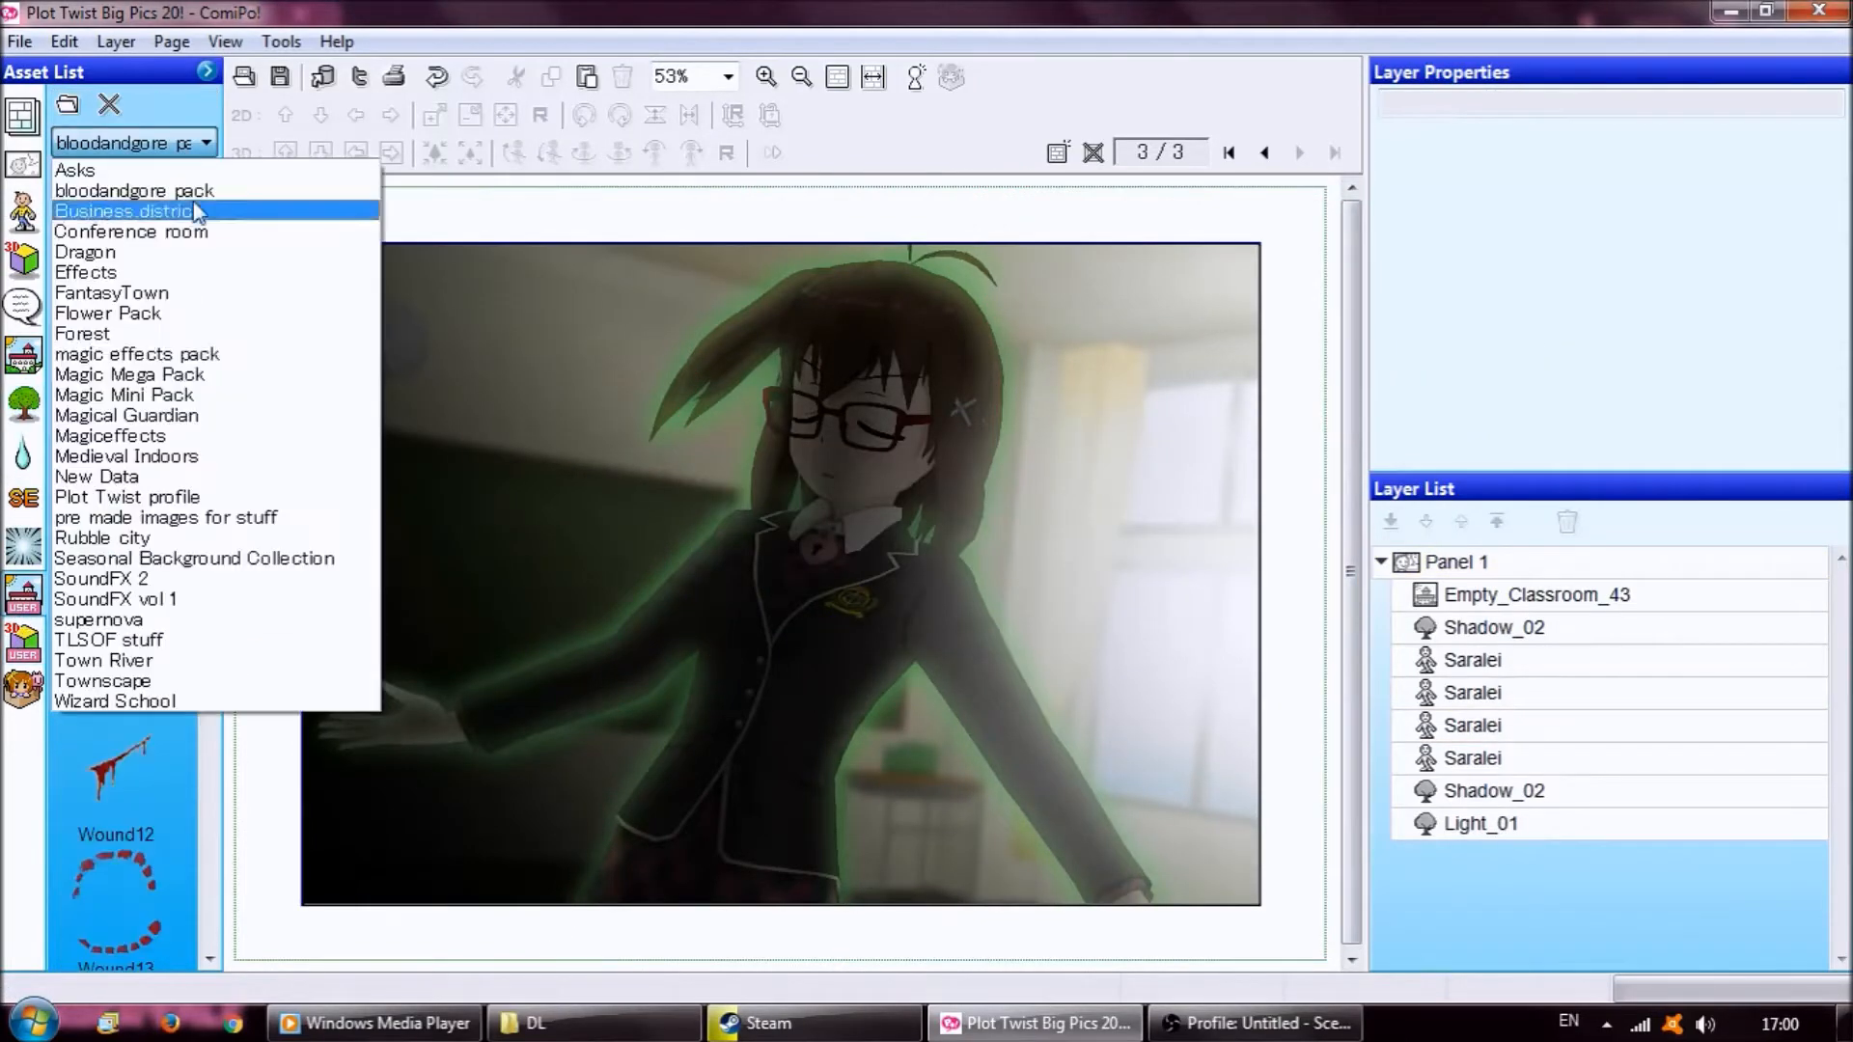
- From Magic Mega Pack add a glowing orb, duplicate it, then add flare 04b and sparkles 02b
left_click(129, 375)
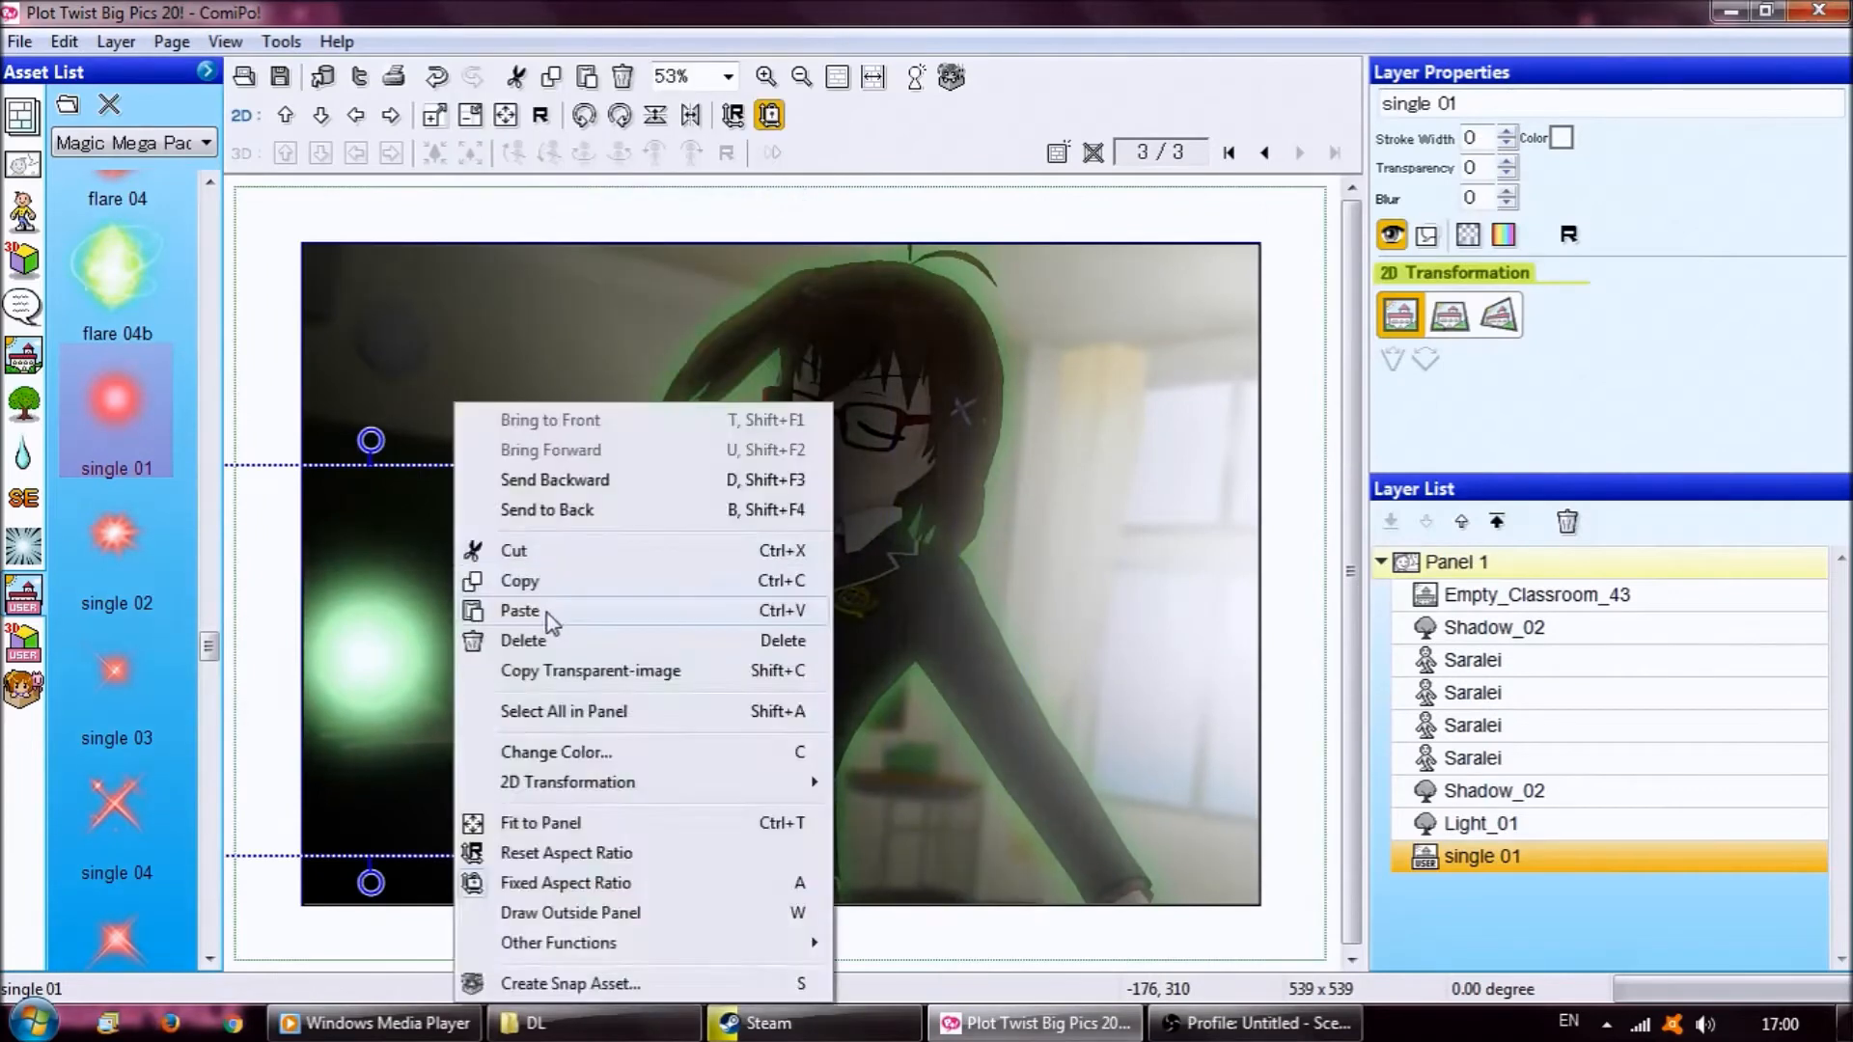
left_click(519, 610)
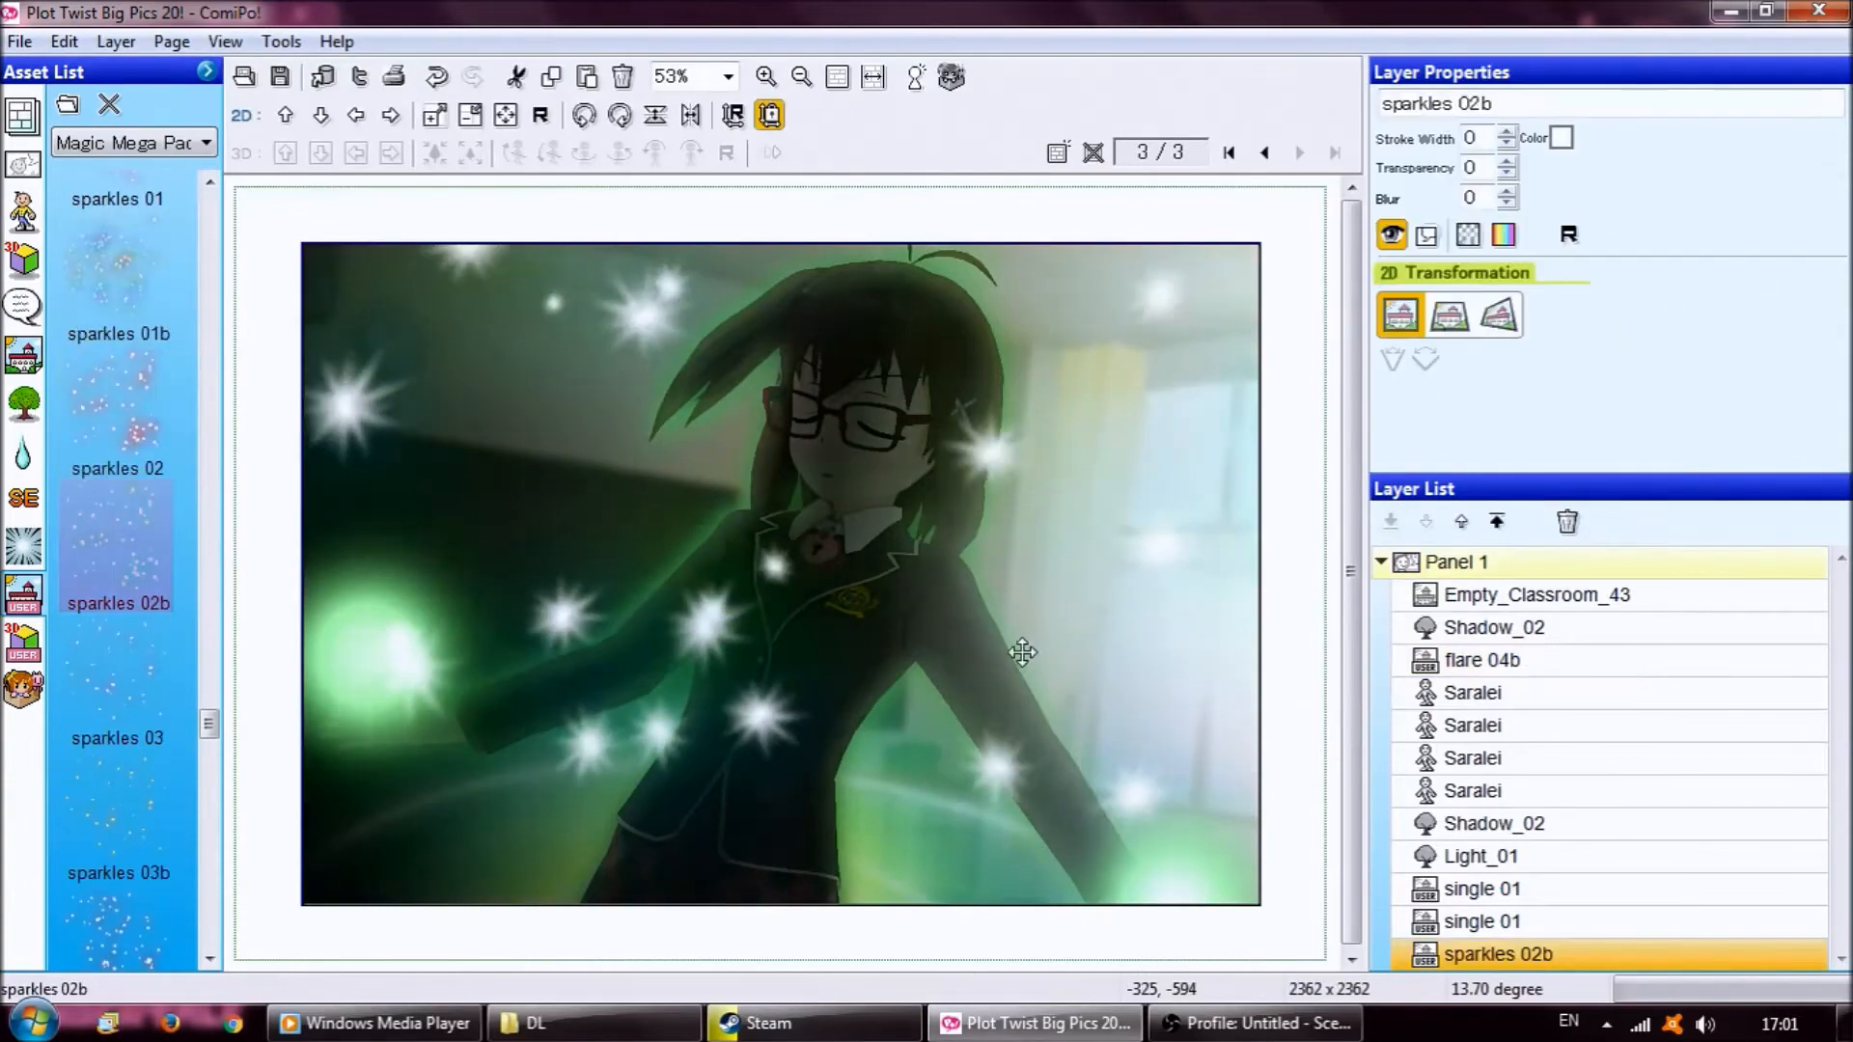
left_click(19, 40)
type("200")
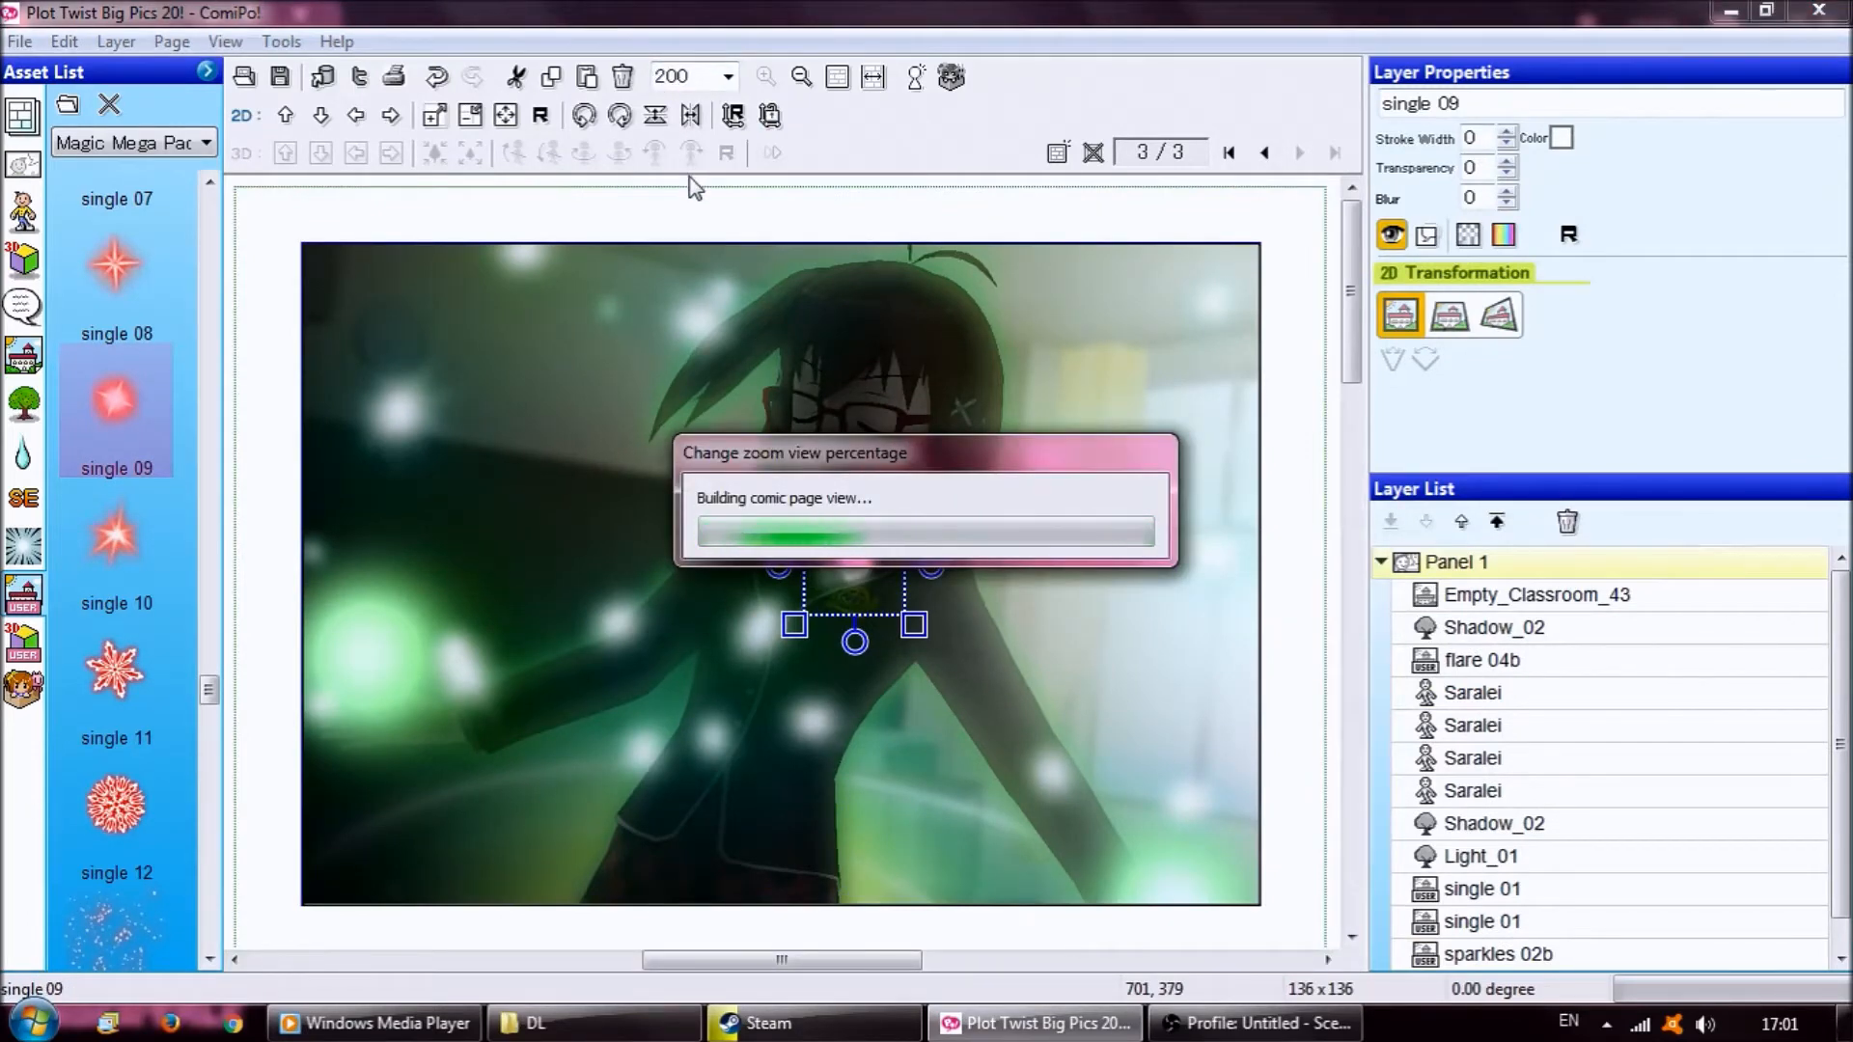
mouse_move(707, 203)
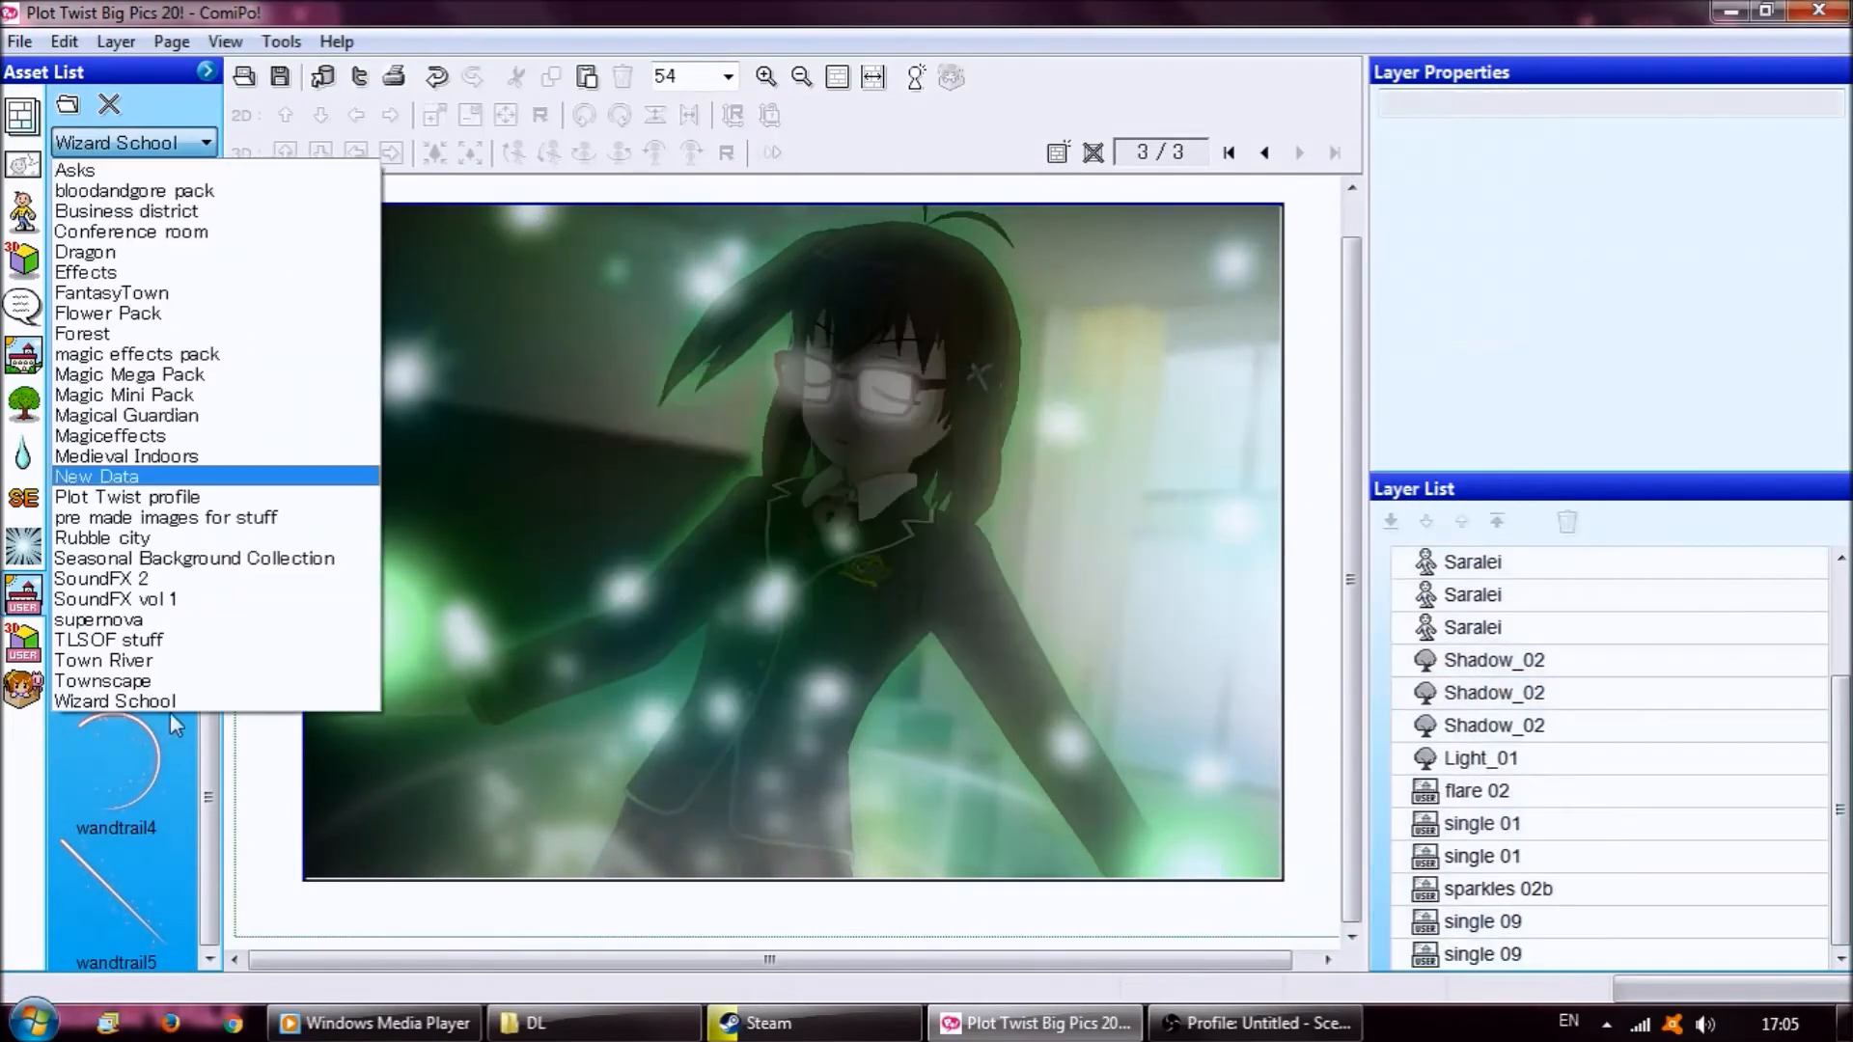
- Add the Magical Guardian magic1 trail over the schoolgirl and recolour it to match the green glow
left_click(128, 415)
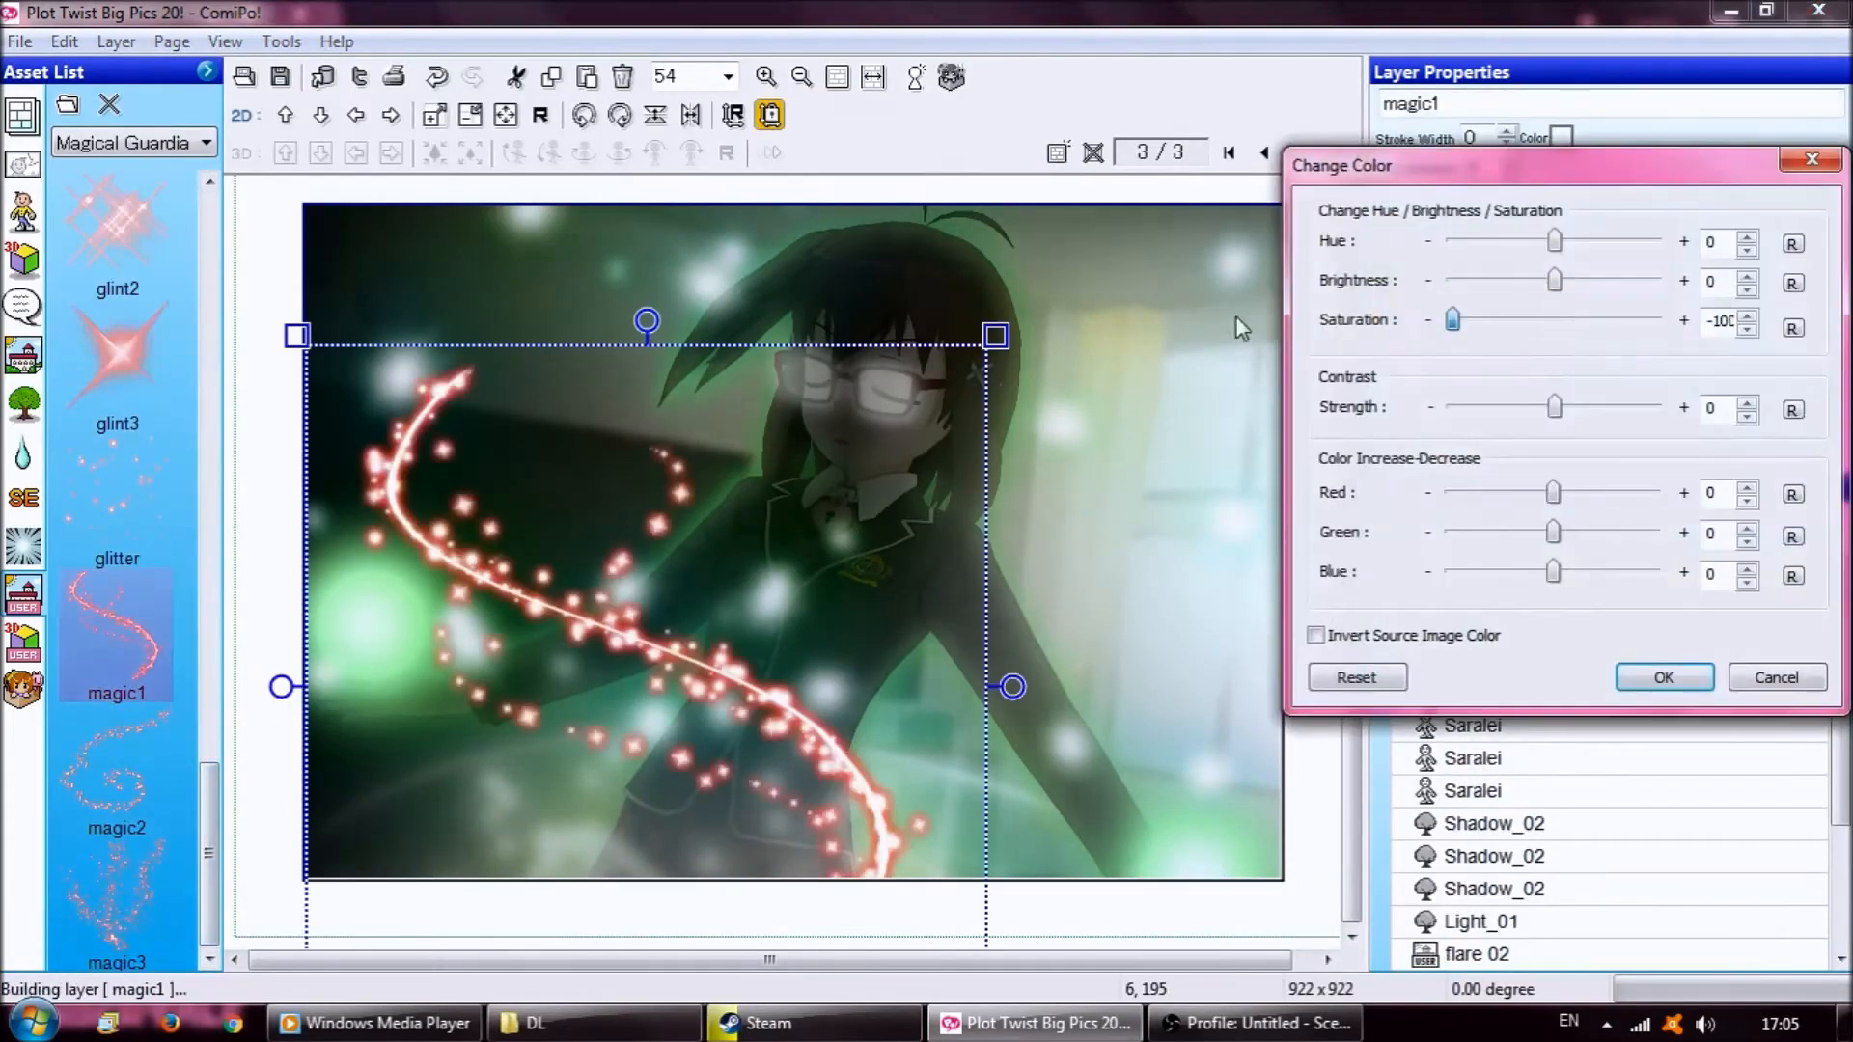
left_click(1662, 678)
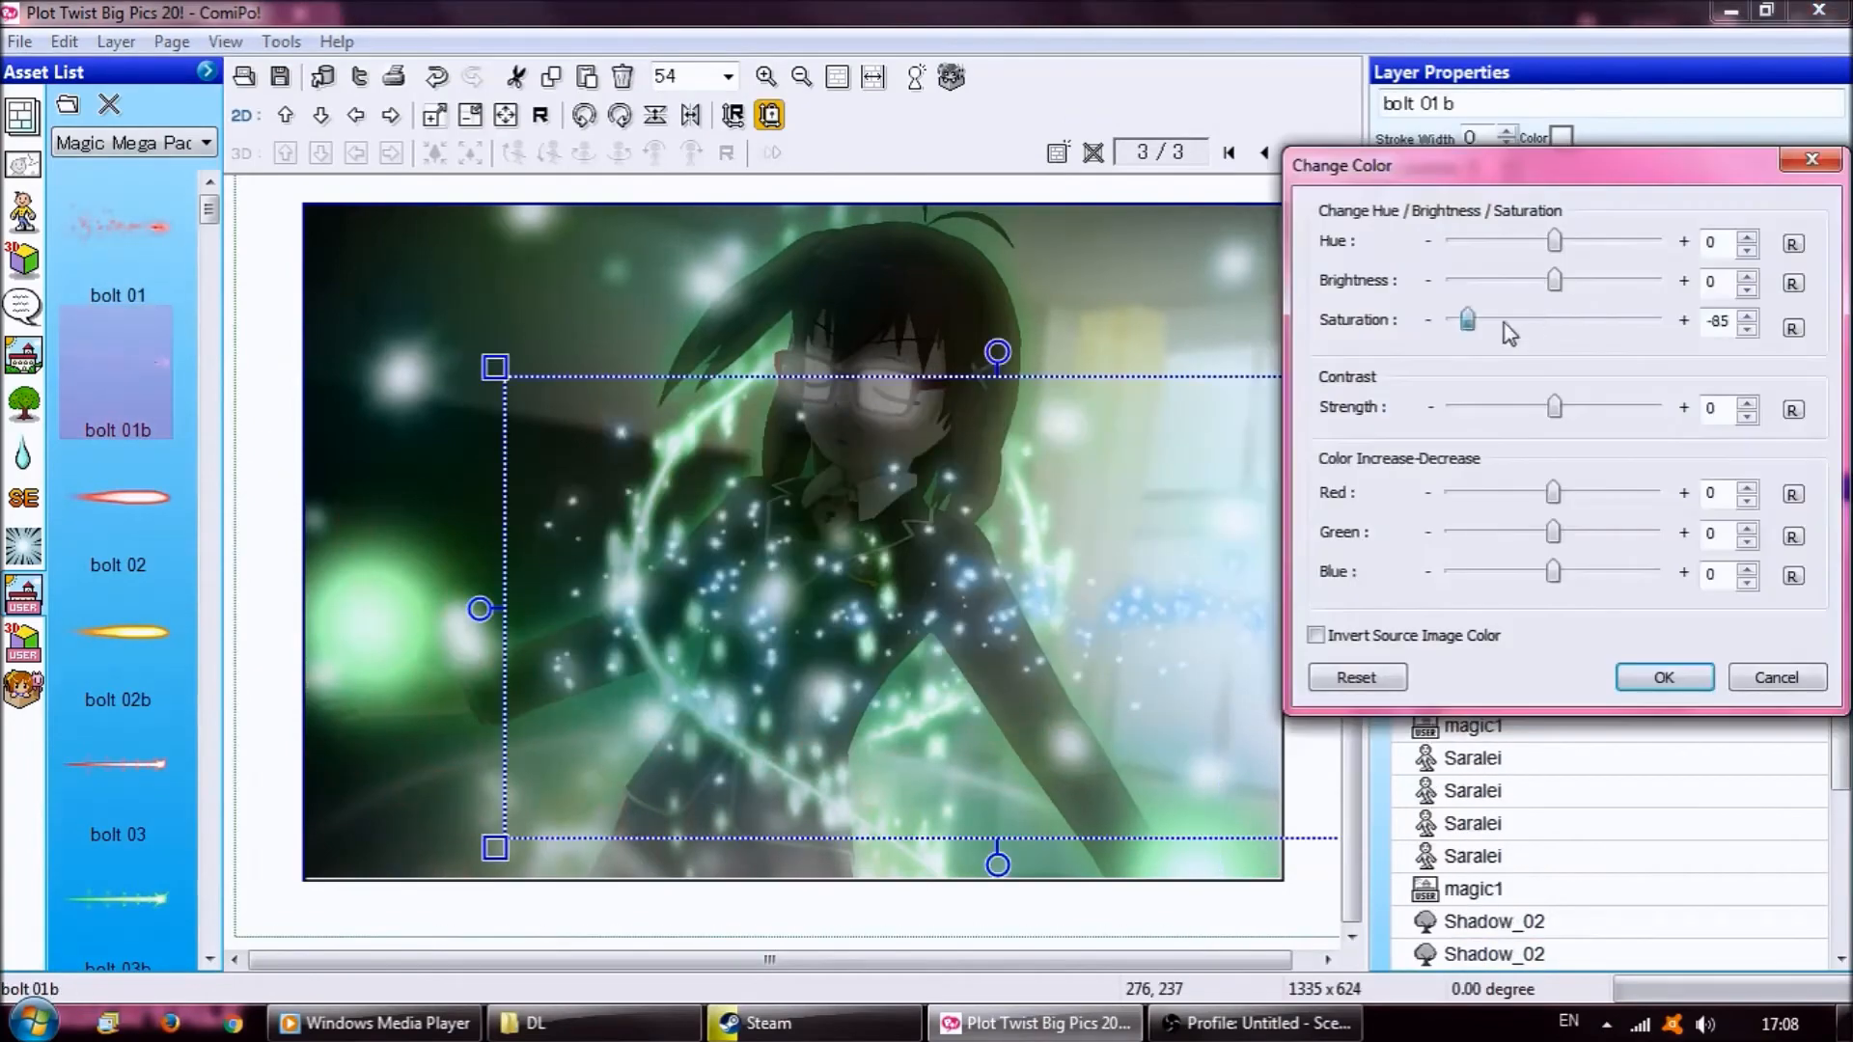
- Mute the bolt 01b particle burst's saturation, then switch to Sky & Weather for a star twinkle
left_click(1662, 677)
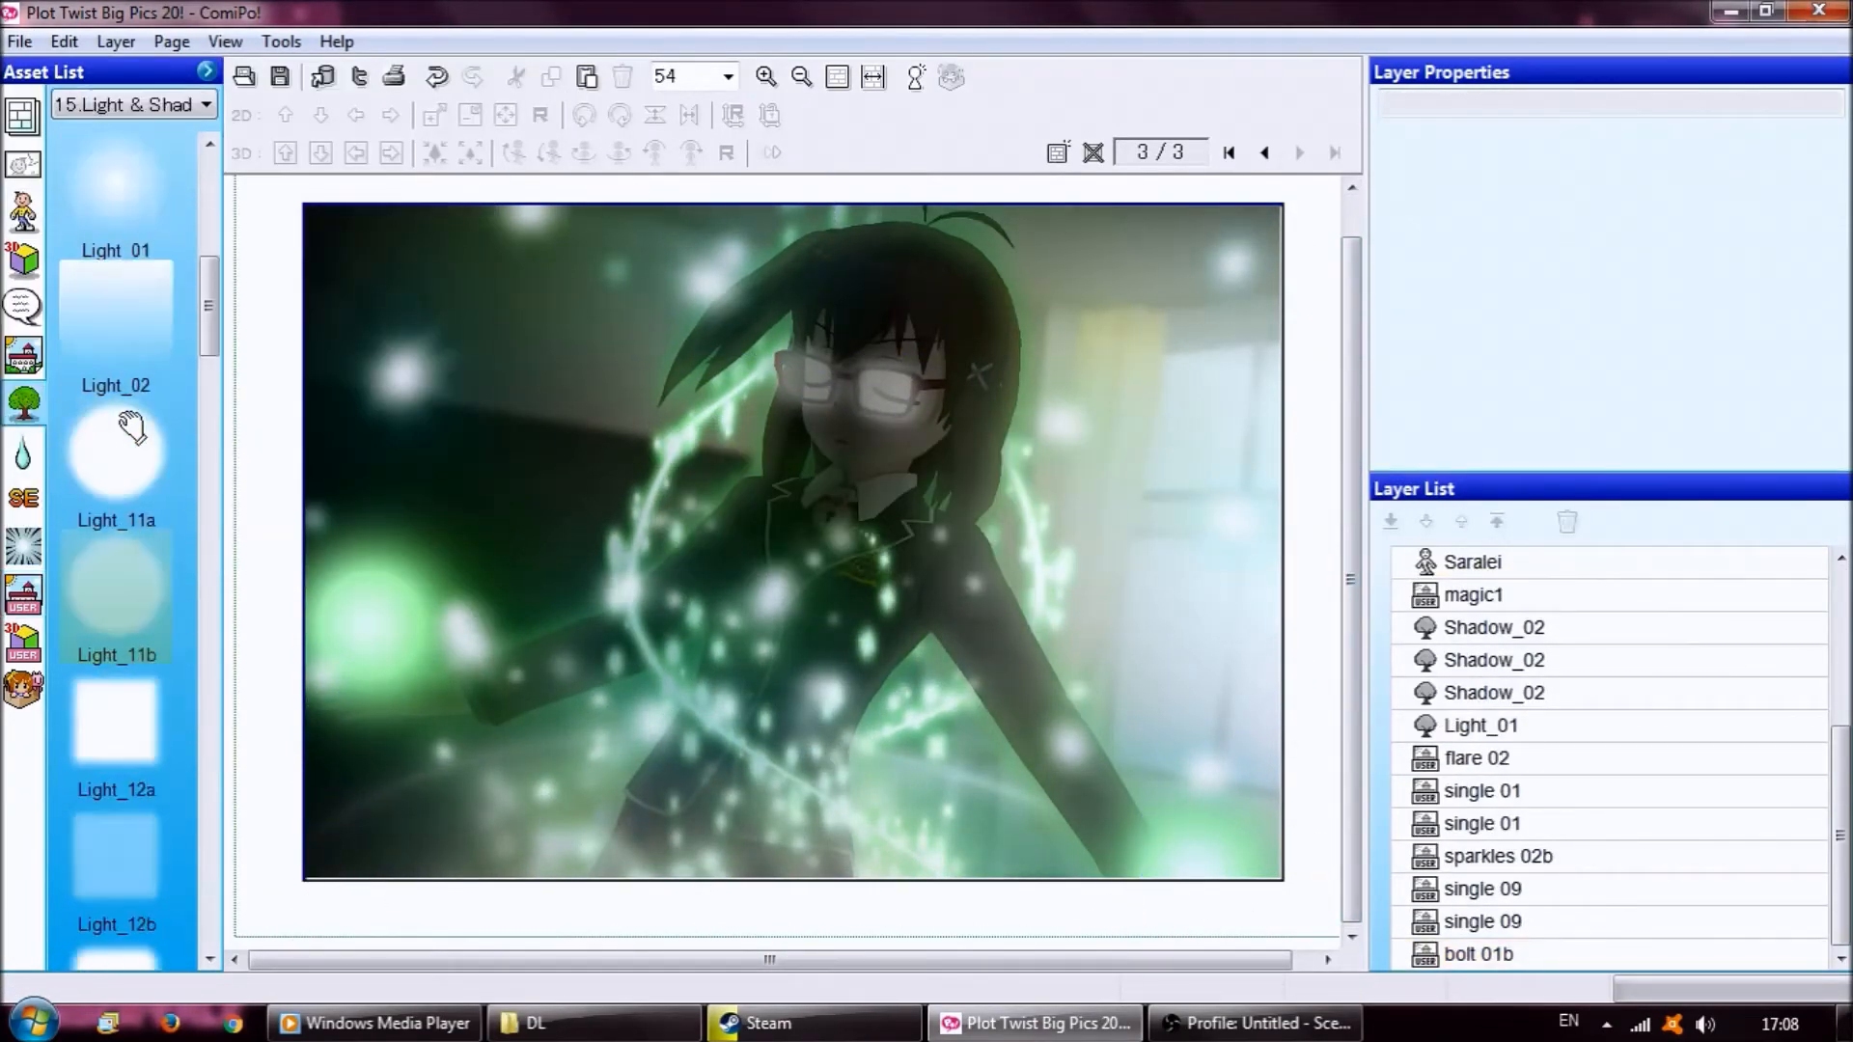
left_click(129, 104)
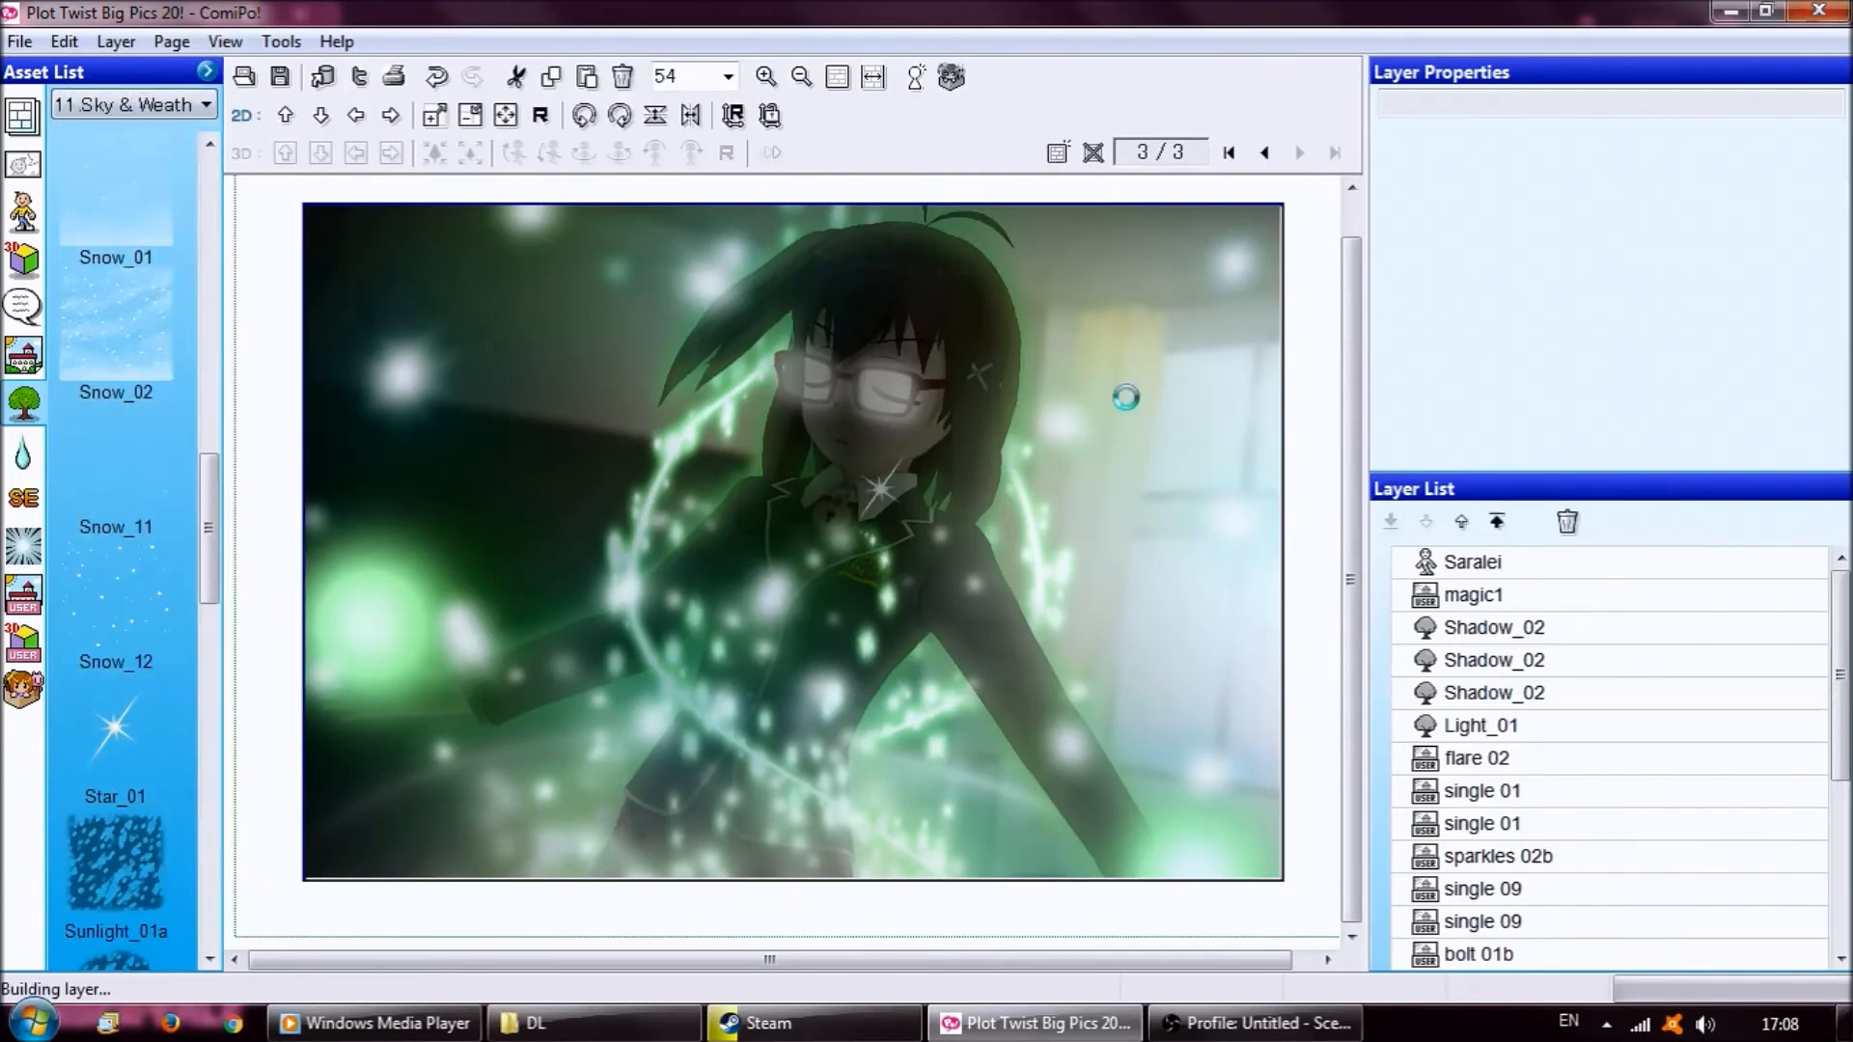